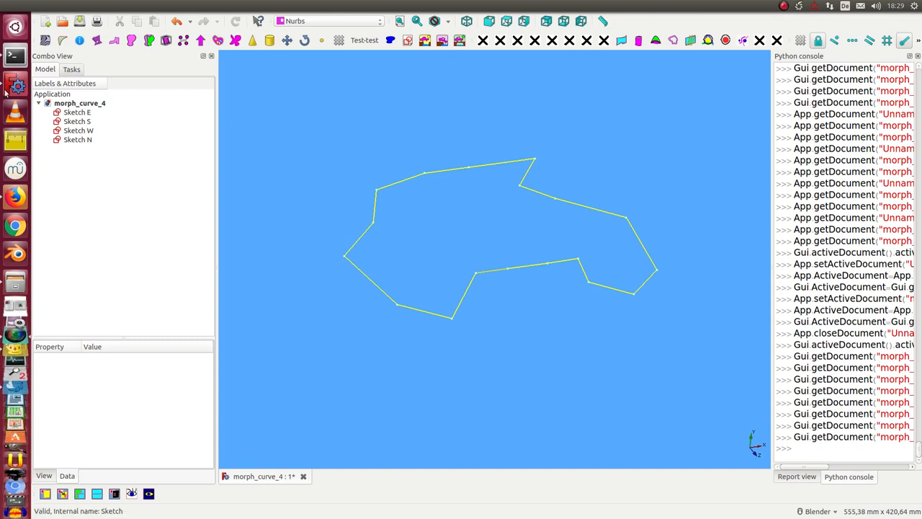
{"action": "mouse_move", "coordinate": [346, 145]}
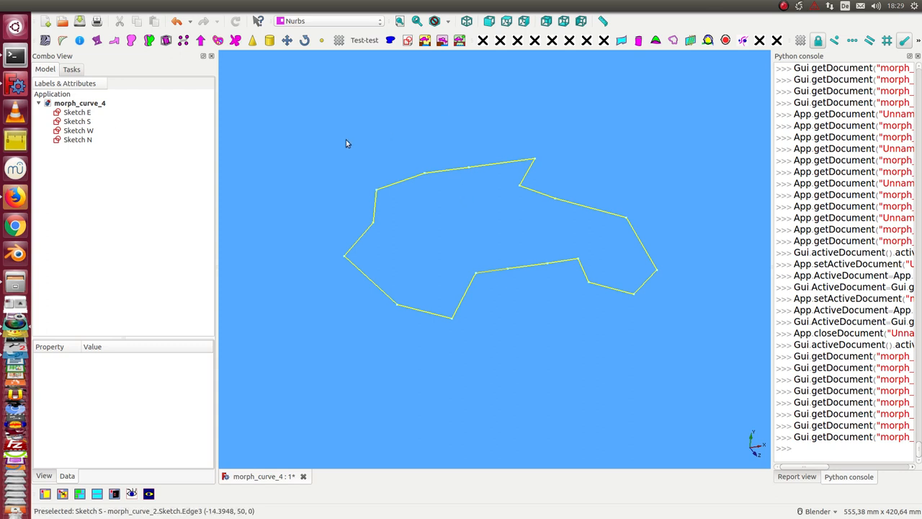
Convert the E, S, W and N rib sketches into smooth Bering curve sketches
{"action": "left_click", "coordinate": [76, 112]}
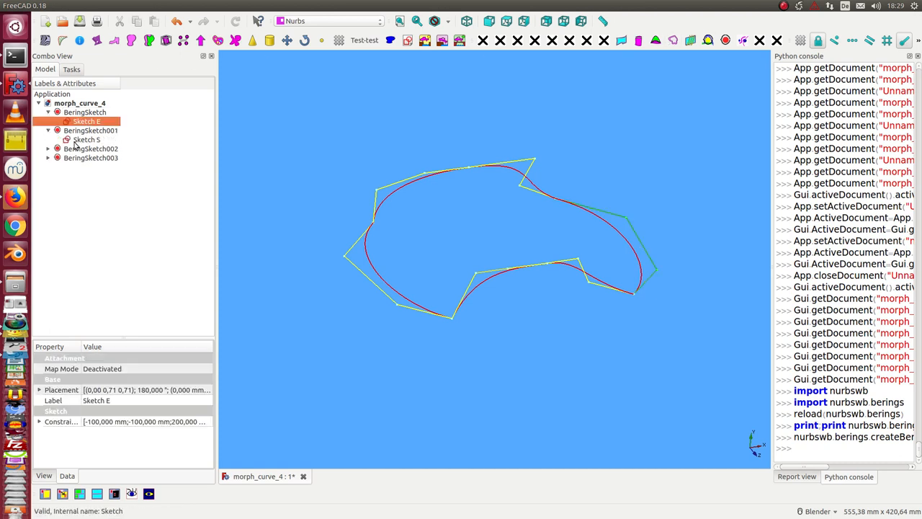
{"action": "left_click", "coordinate": [88, 158]}
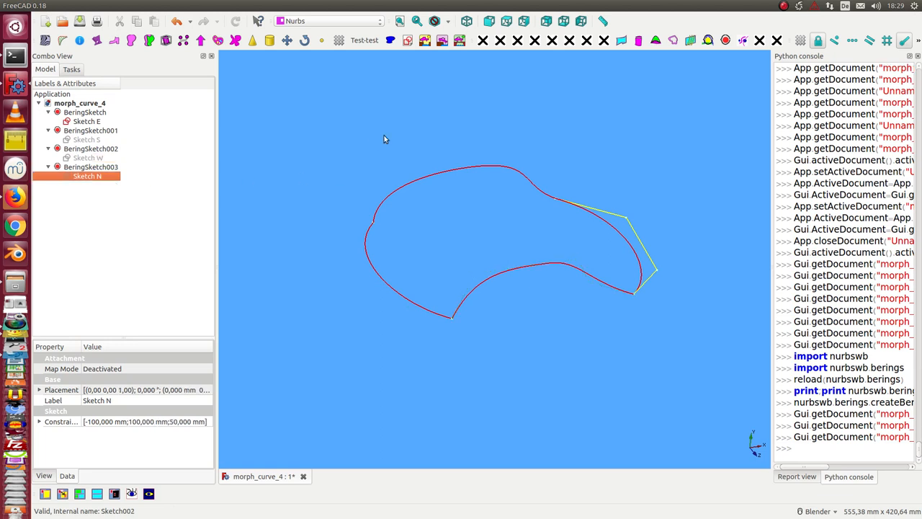
{"action": "left_click", "coordinate": [87, 121]}
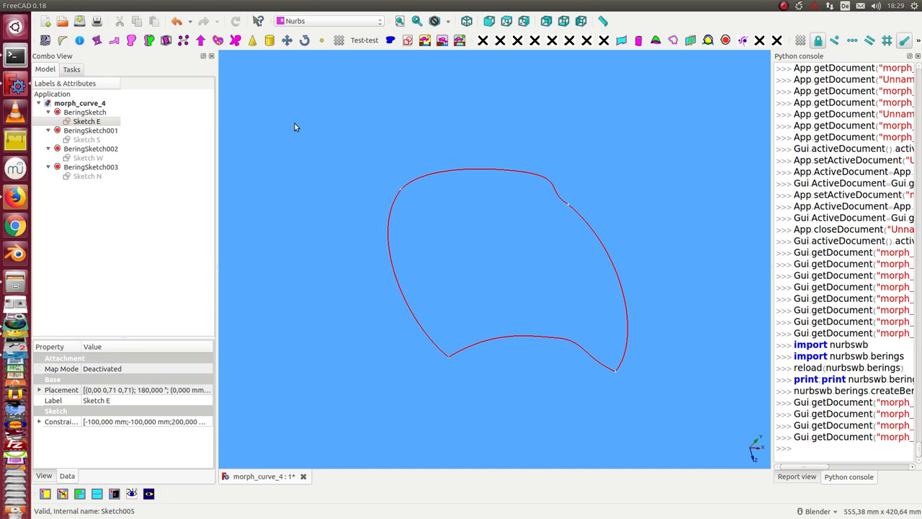
{"action": "mouse_move", "coordinate": [488, 171]}
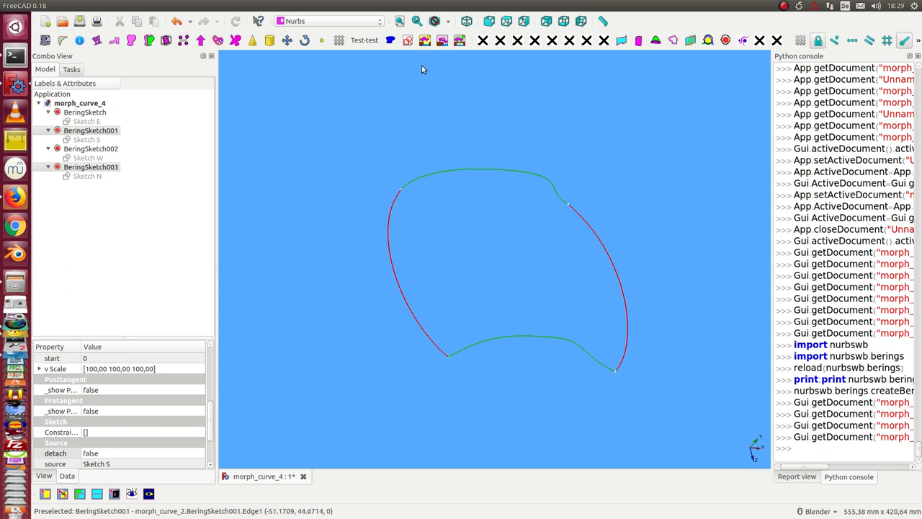
{"action": "mouse_move", "coordinate": [406, 41]}
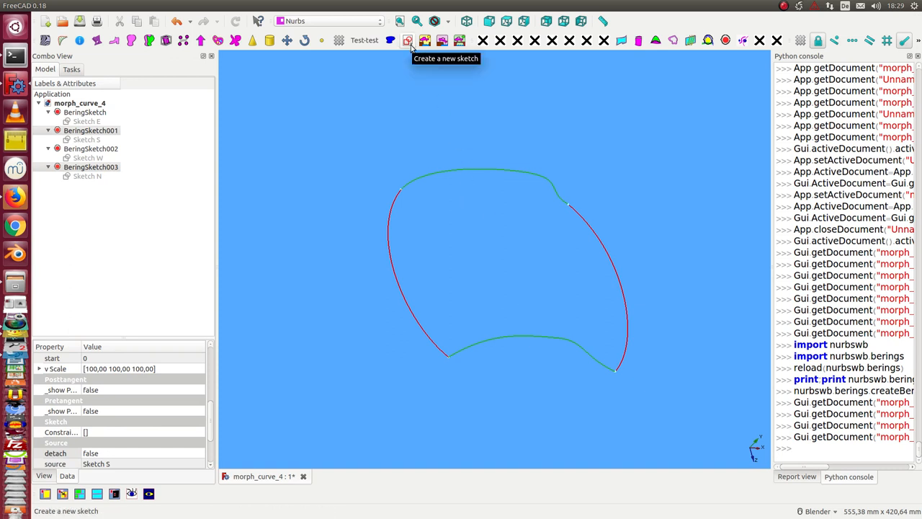
{"action": "mouse_move", "coordinate": [507, 268]}
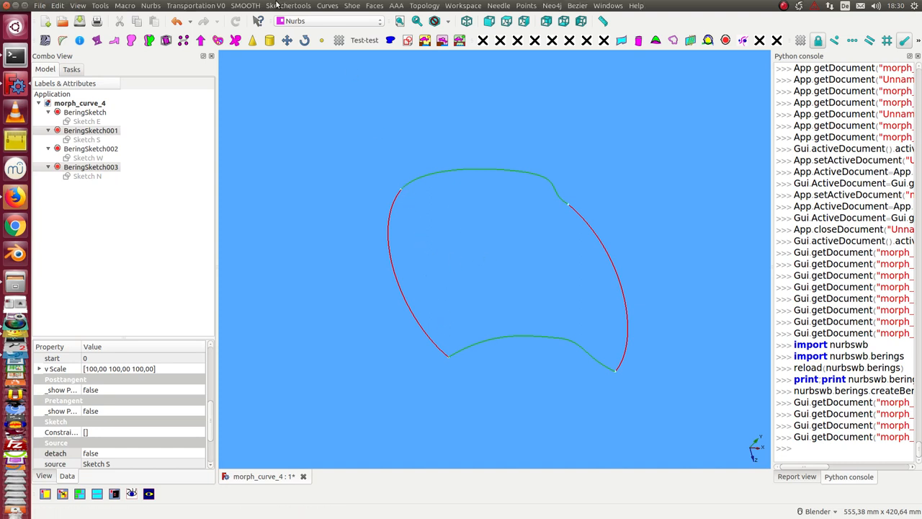
{"action": "left_click", "coordinate": [375, 6]}
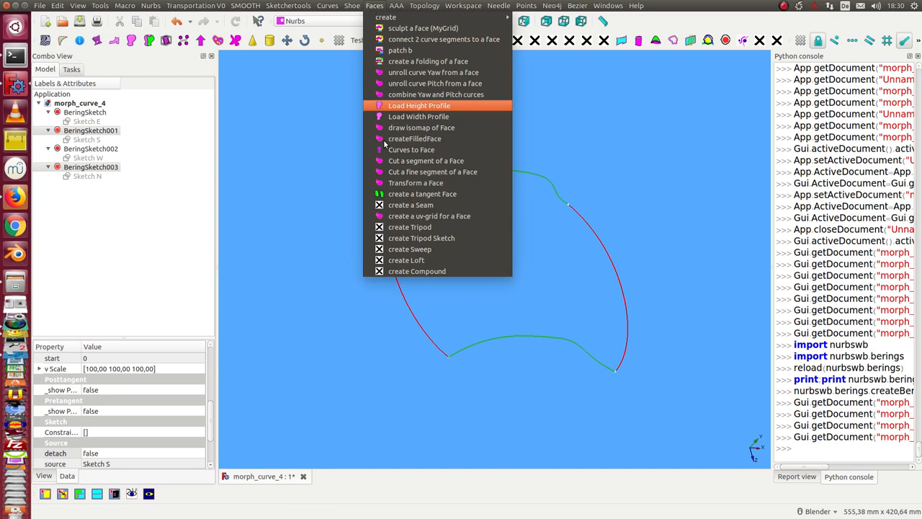
{"action": "left_click", "coordinate": [406, 259]}
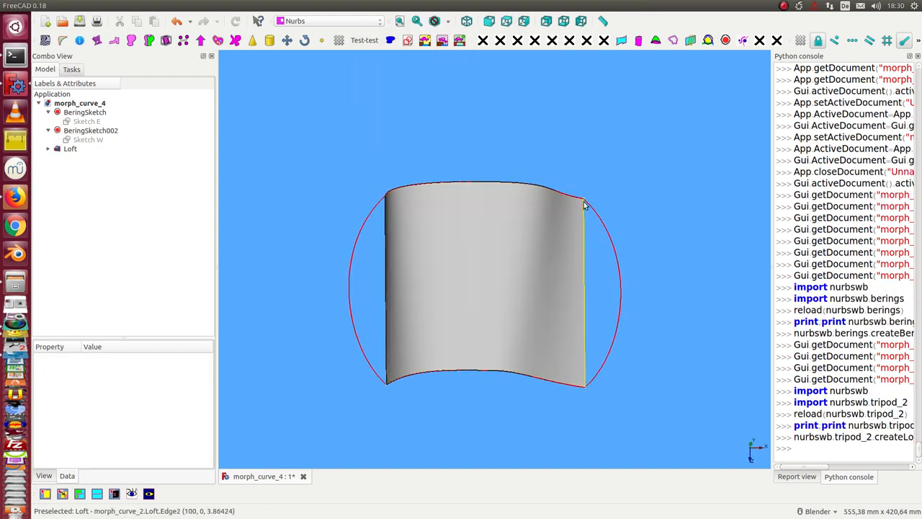
{"action": "mouse_move", "coordinate": [360, 199]}
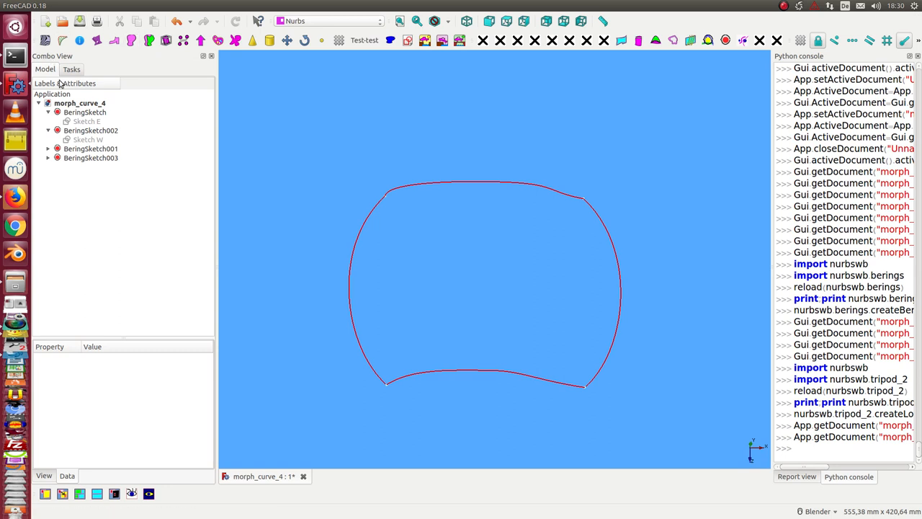
{"action": "mouse_move", "coordinate": [450, 320]}
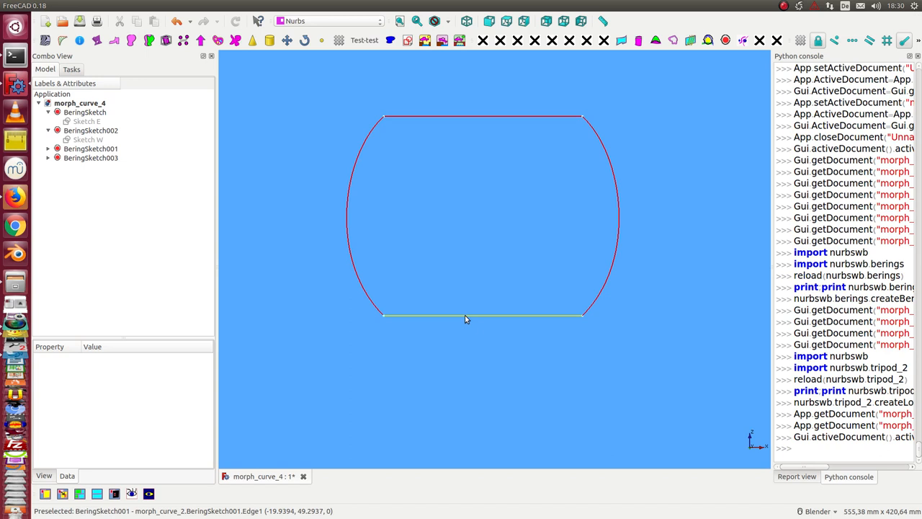
Create a CurveMorpher ('curve morphed Face') spanning the four selected Bering rib curves
{"action": "left_click", "coordinate": [91, 148]}
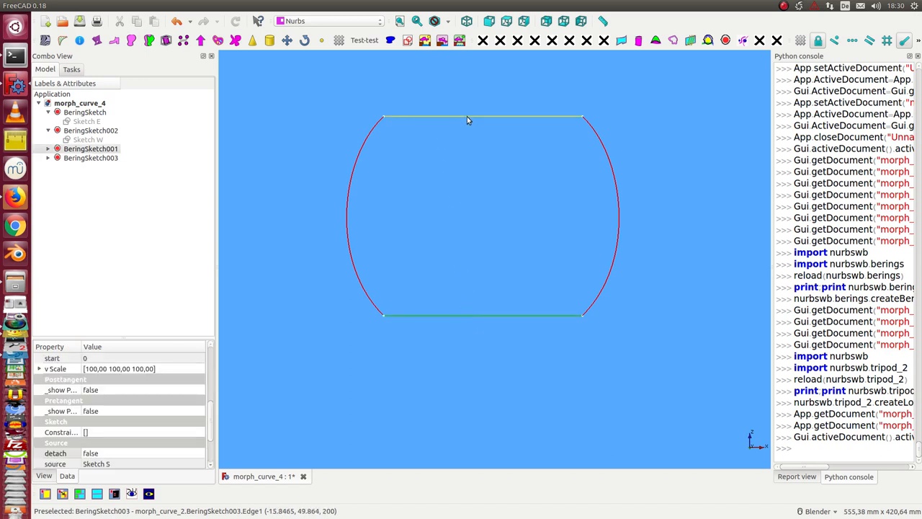
{"action": "mouse_move", "coordinate": [353, 203]}
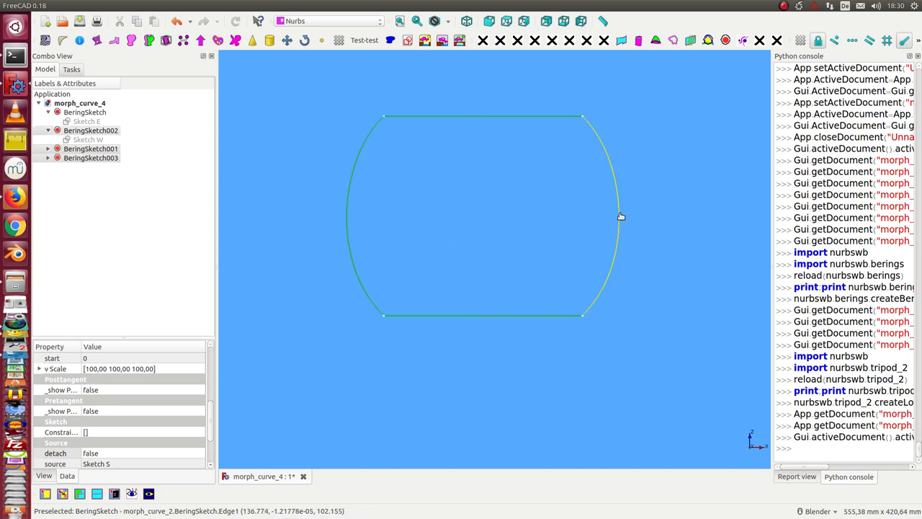
{"action": "left_click", "coordinate": [577, 6]}
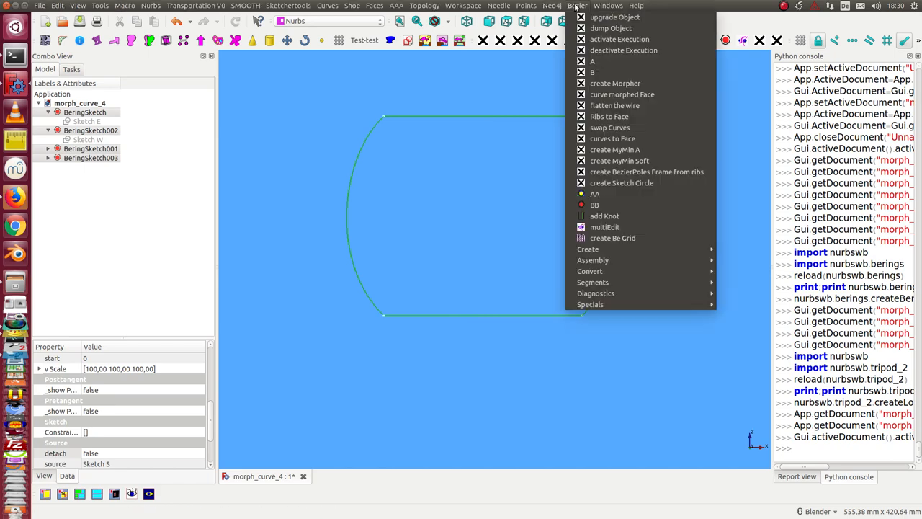
{"action": "mouse_move", "coordinate": [623, 95]}
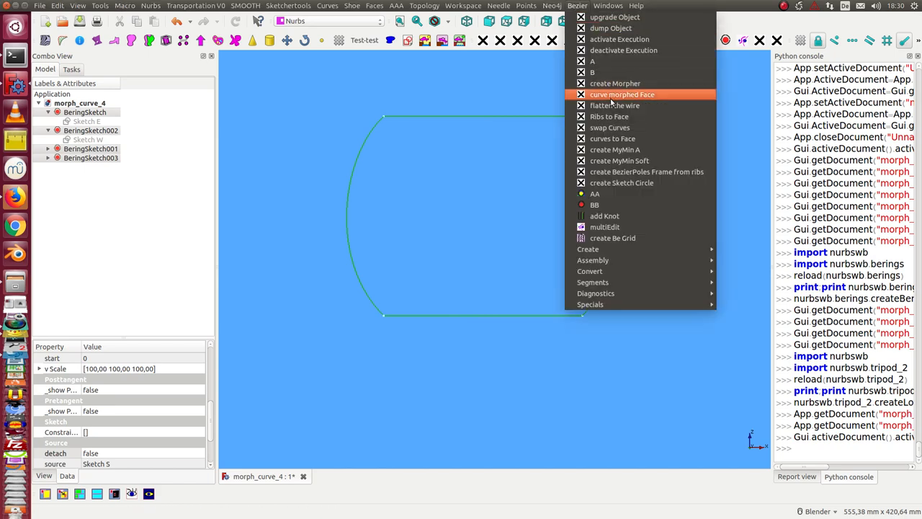
{"action": "left_click", "coordinate": [622, 95]}
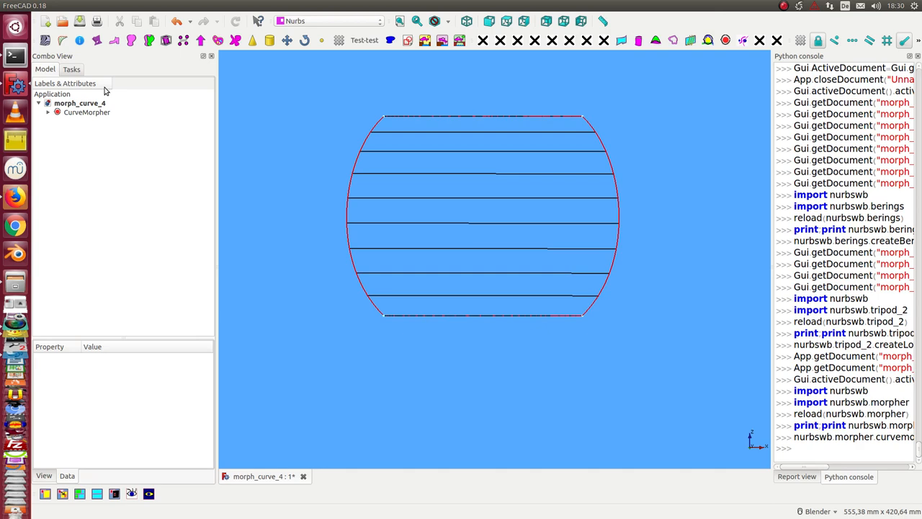
{"action": "mouse_move", "coordinate": [468, 423]}
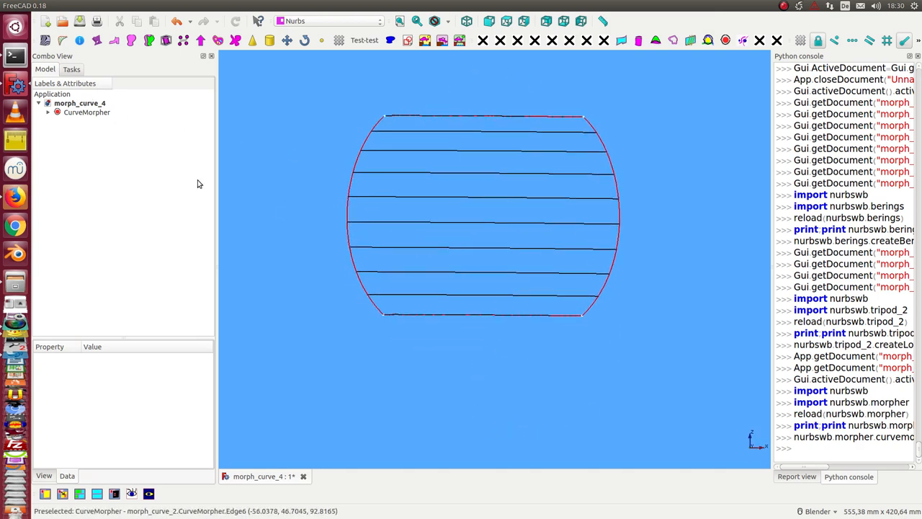
{"action": "left_click", "coordinate": [57, 112]}
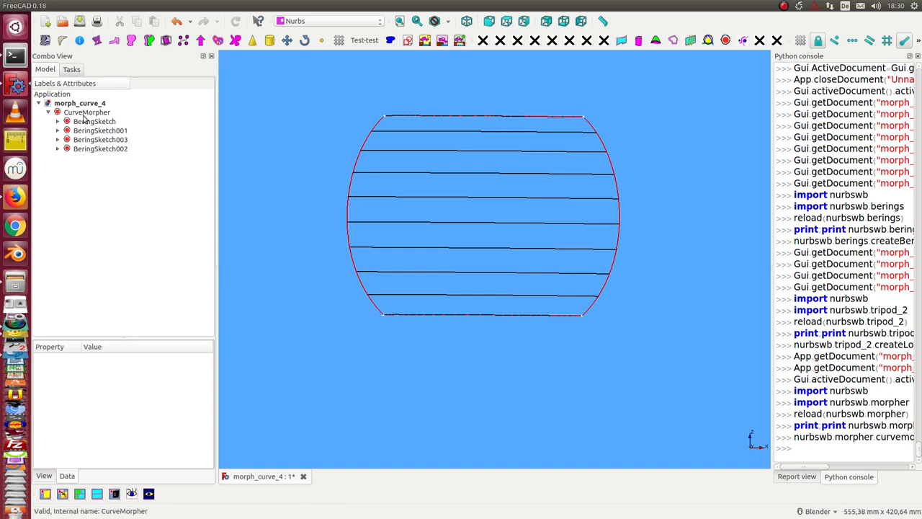
{"action": "left_click", "coordinate": [87, 113]}
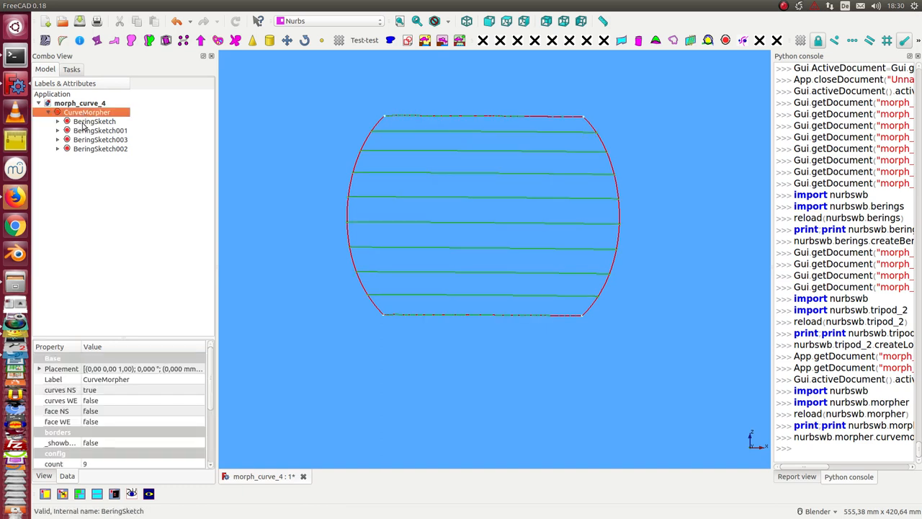
{"action": "left_click", "coordinate": [95, 121]}
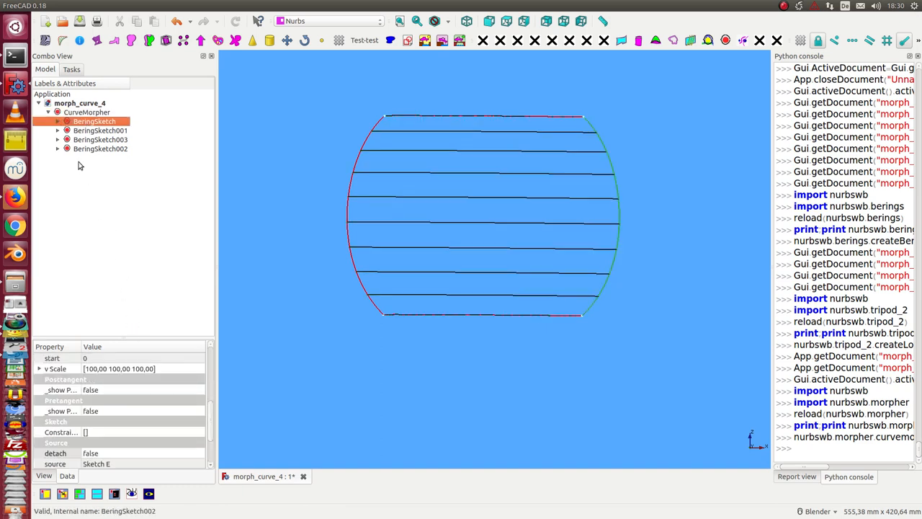
{"action": "left_click", "coordinate": [86, 113]}
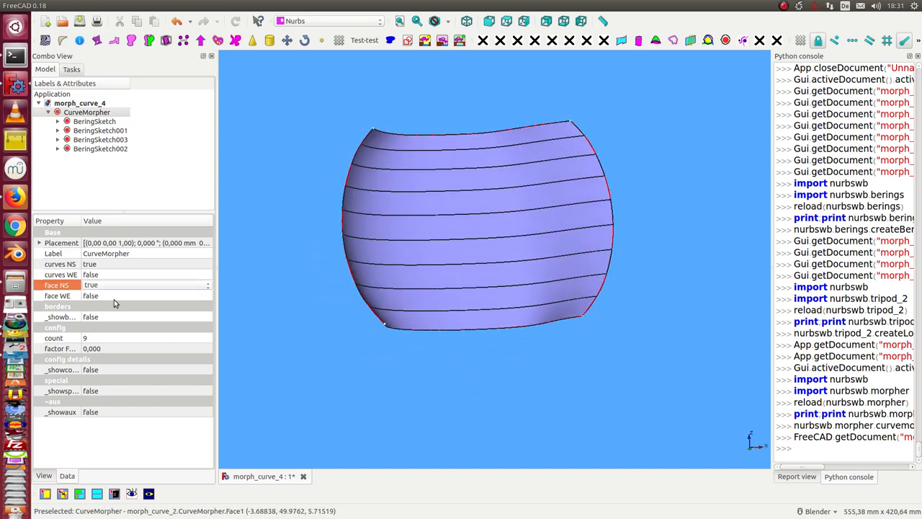
{"action": "left_click", "coordinate": [58, 296]}
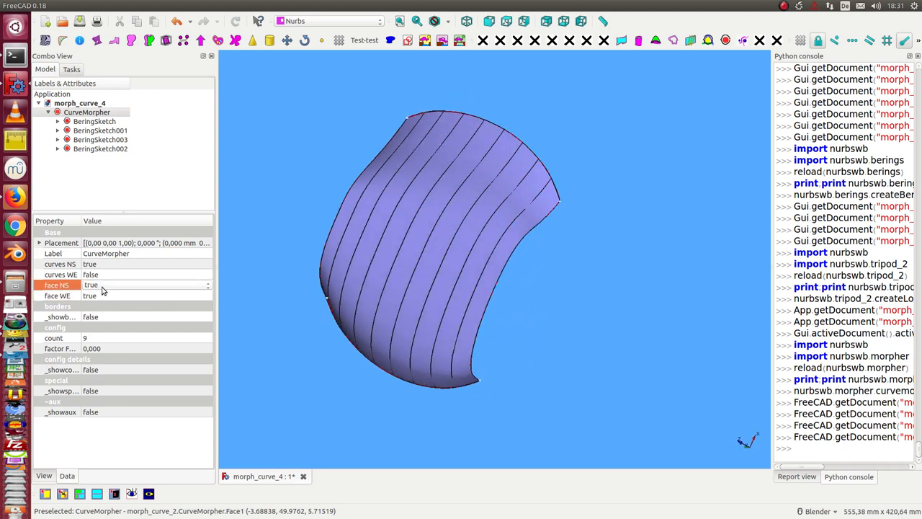
{"action": "left_click", "coordinate": [147, 285]}
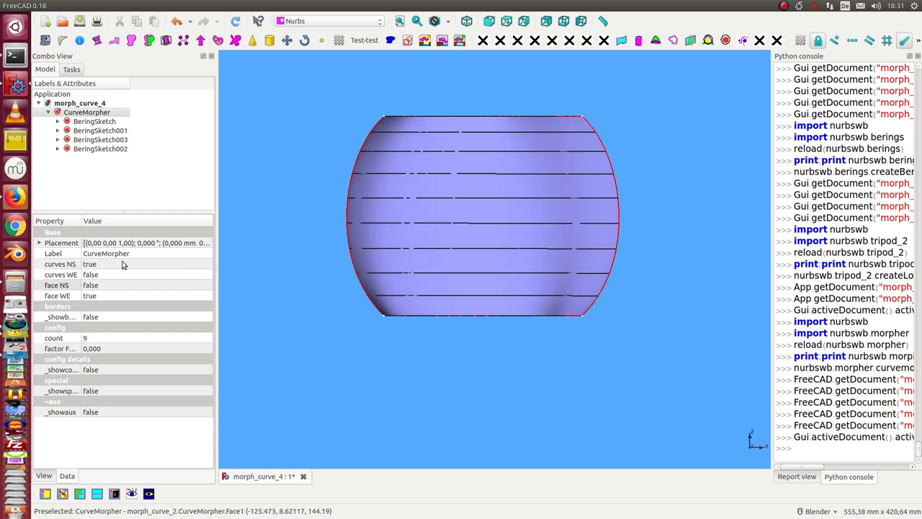
{"action": "mouse_move", "coordinate": [128, 289]}
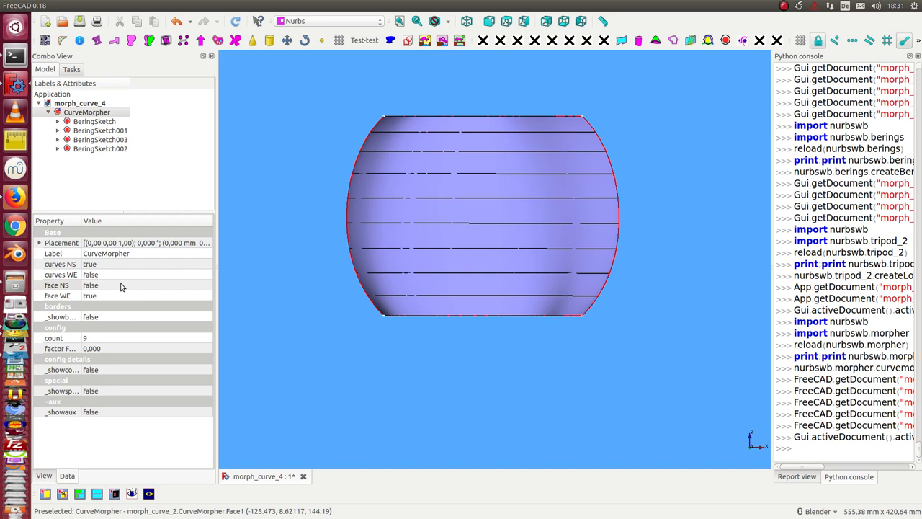
{"action": "mouse_move", "coordinate": [129, 295]}
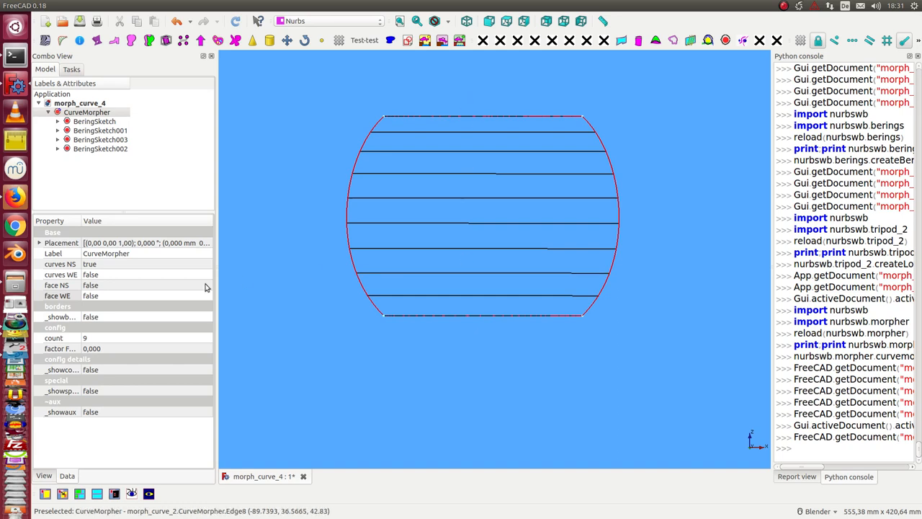
{"action": "mouse_move", "coordinate": [389, 409]}
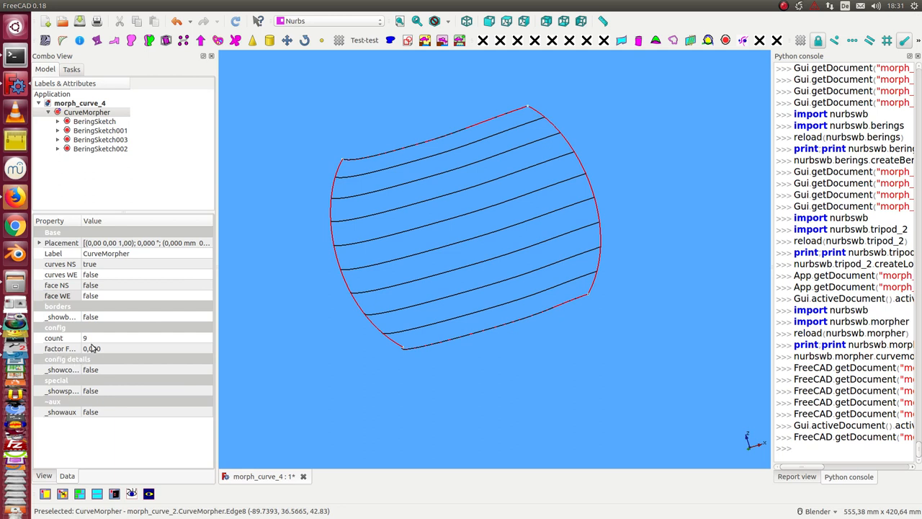
{"action": "mouse_move", "coordinate": [400, 178]}
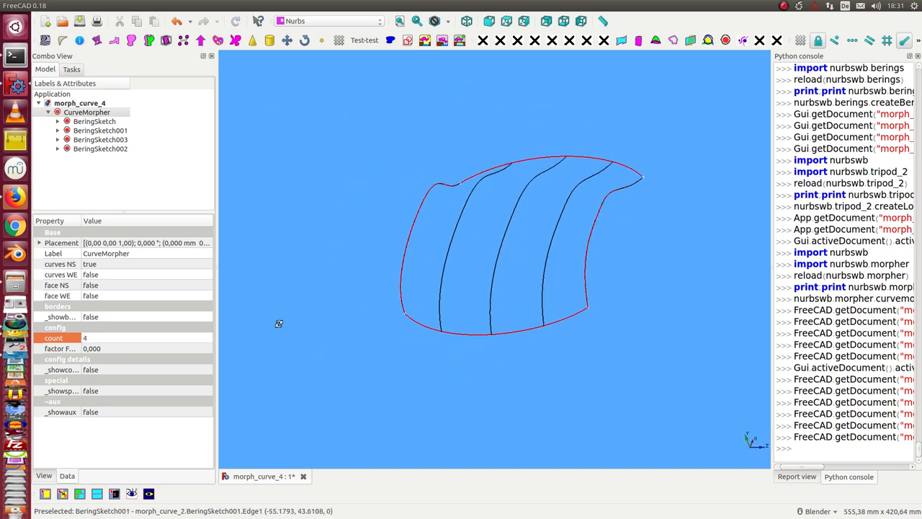
Orbit the view to inspect the reshaped, more twisted morphed rib curves
{"action": "left_click_drag", "start_coordinate": [280, 323], "coordinate": [380, 358]}
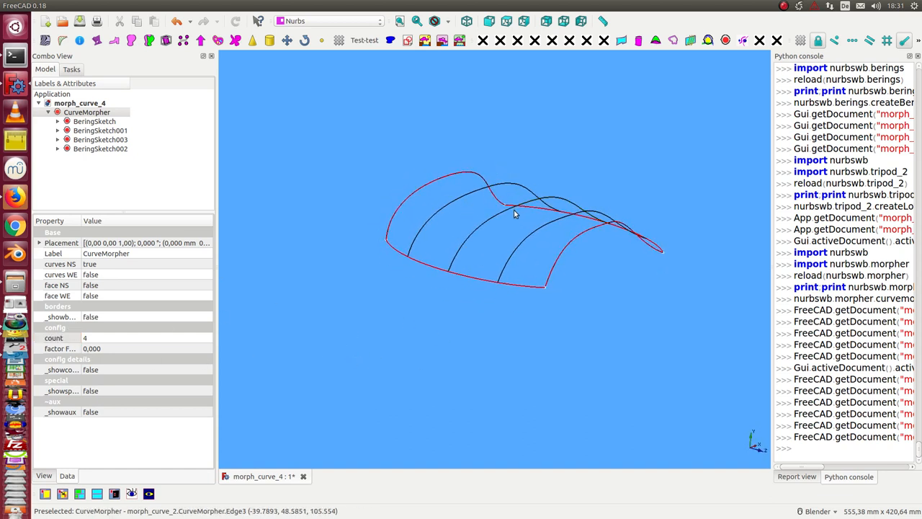
{"action": "mouse_move", "coordinate": [526, 205]}
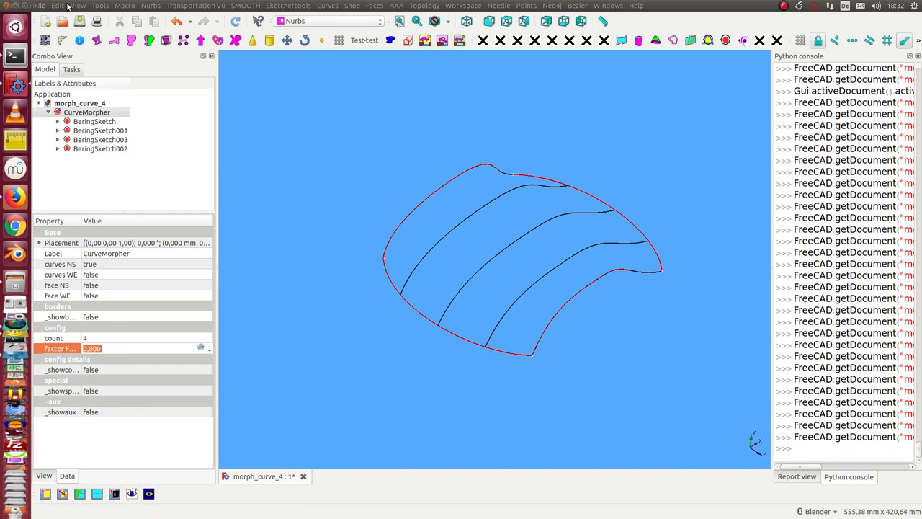
Show the morphed surface in a second tiled view for zebra-stripe inspection
{"action": "left_click", "coordinate": [99, 6]}
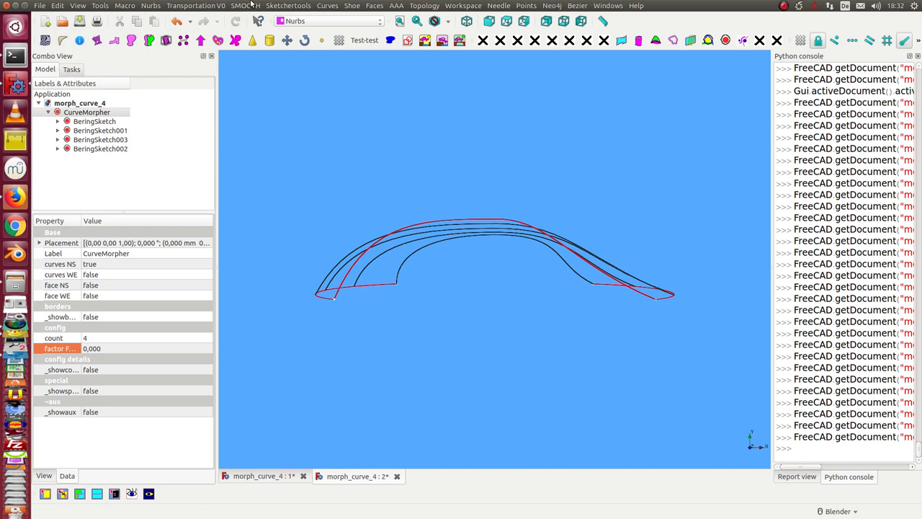
{"action": "left_click", "coordinate": [608, 6]}
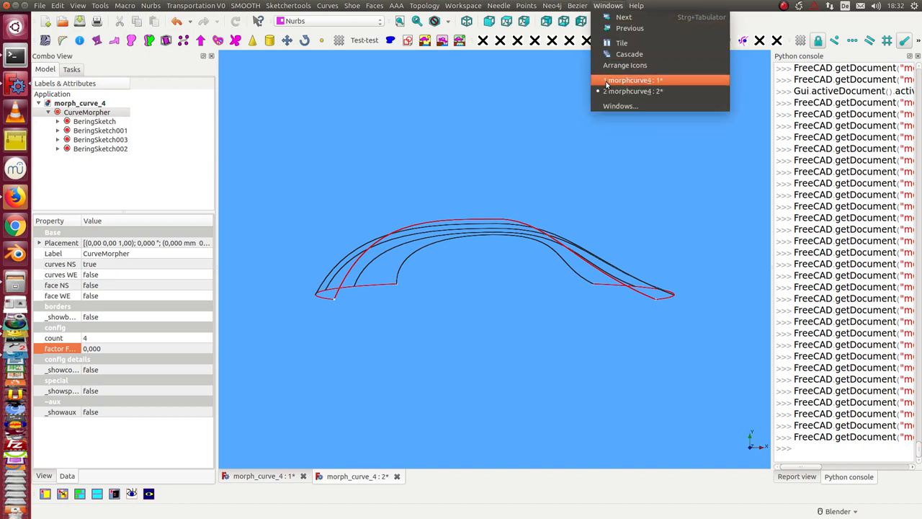
{"action": "left_click", "coordinate": [621, 43]}
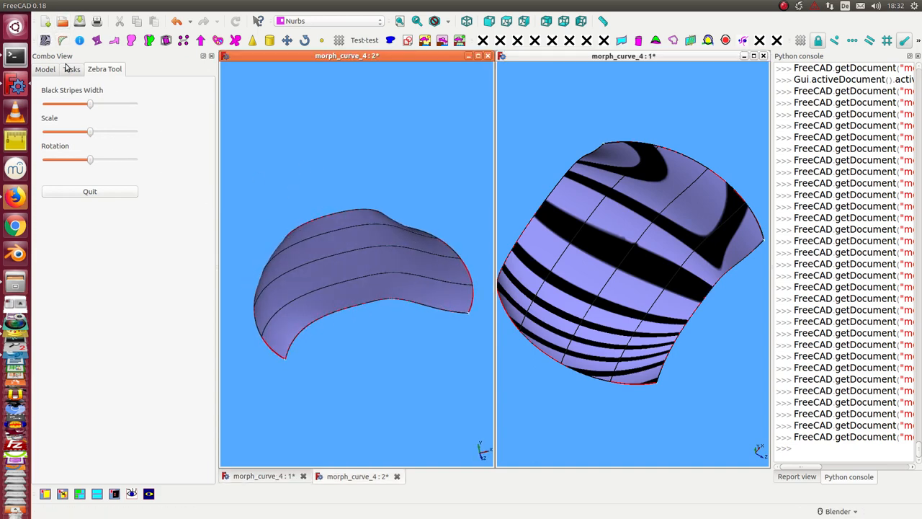
Sweep the CurveMorpher factor through several values and settle on -16
{"action": "left_click", "coordinate": [45, 70]}
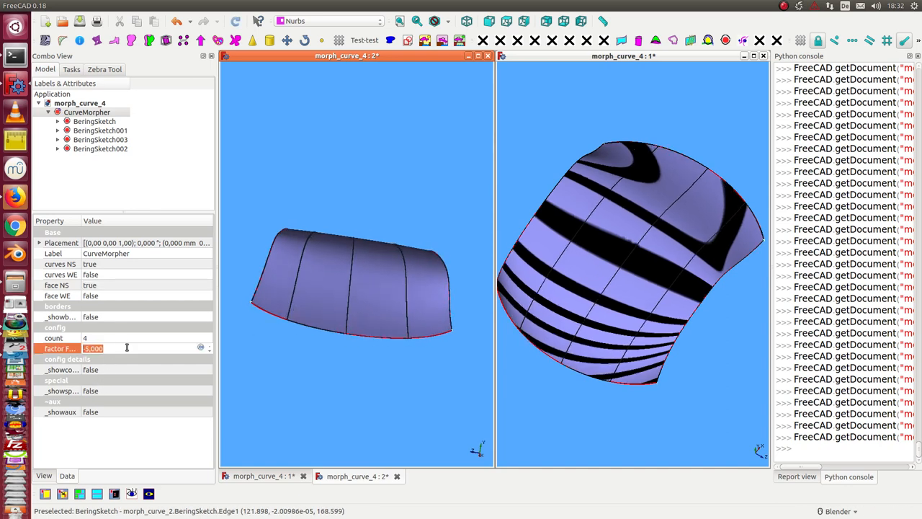
{"action": "type", "text": "-13.000"}
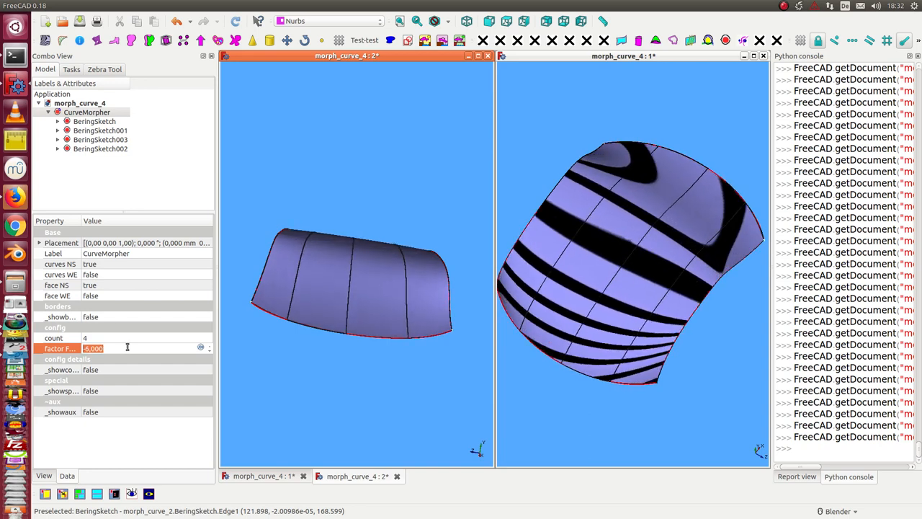
{"action": "type", "text": "5.000"}
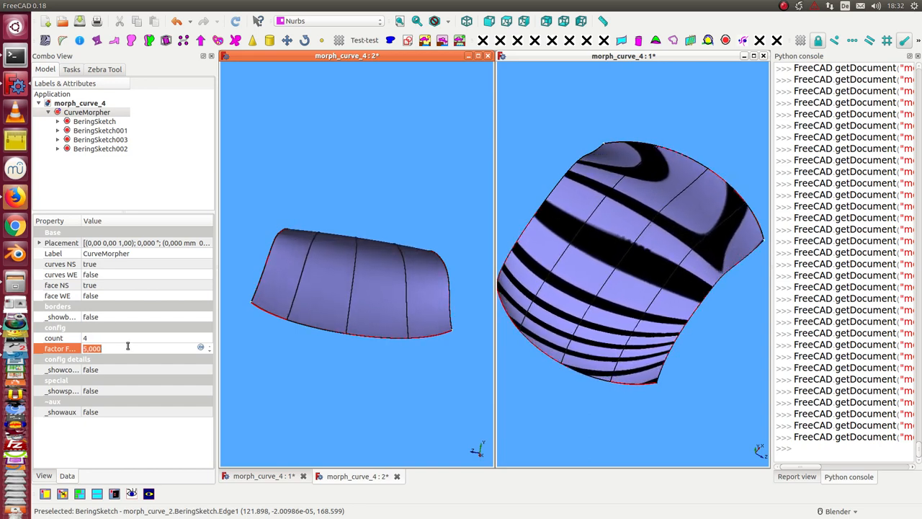
{"action": "type", "text": "9.000"}
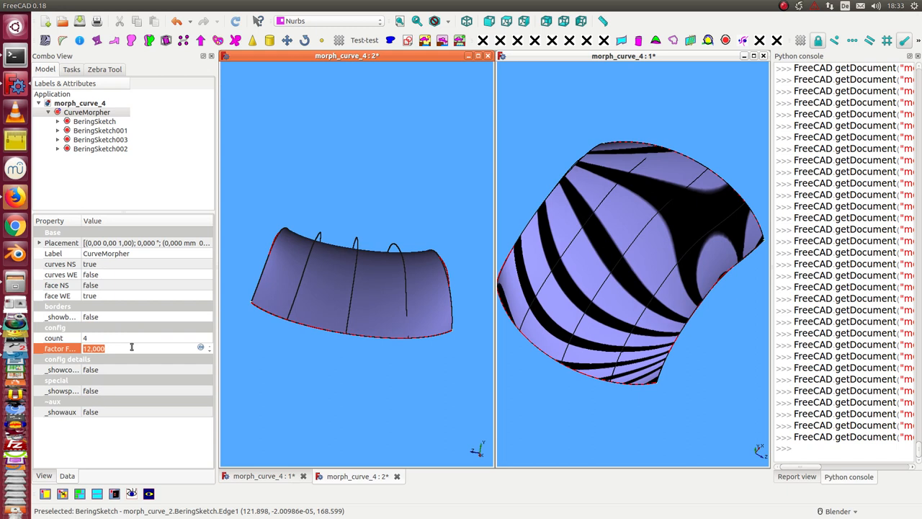
{"action": "type", "text": "22.000"}
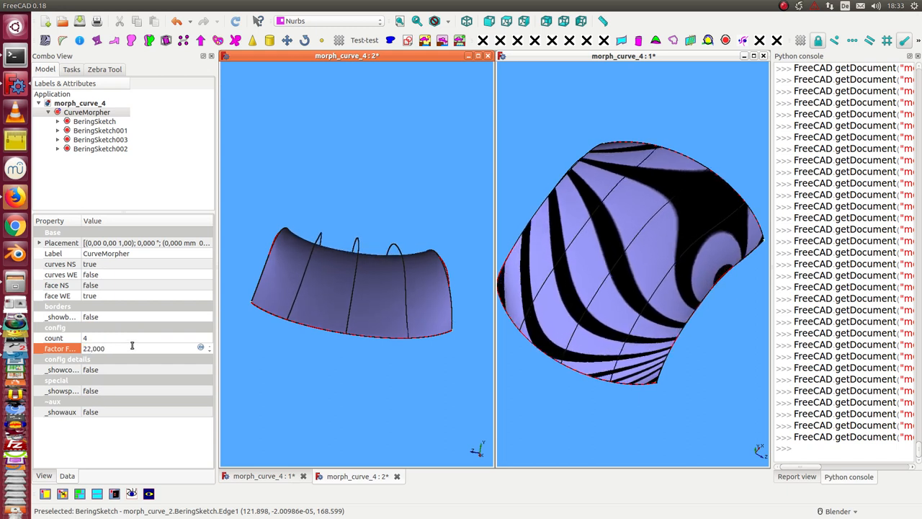
{"action": "type", "text": "31.000"}
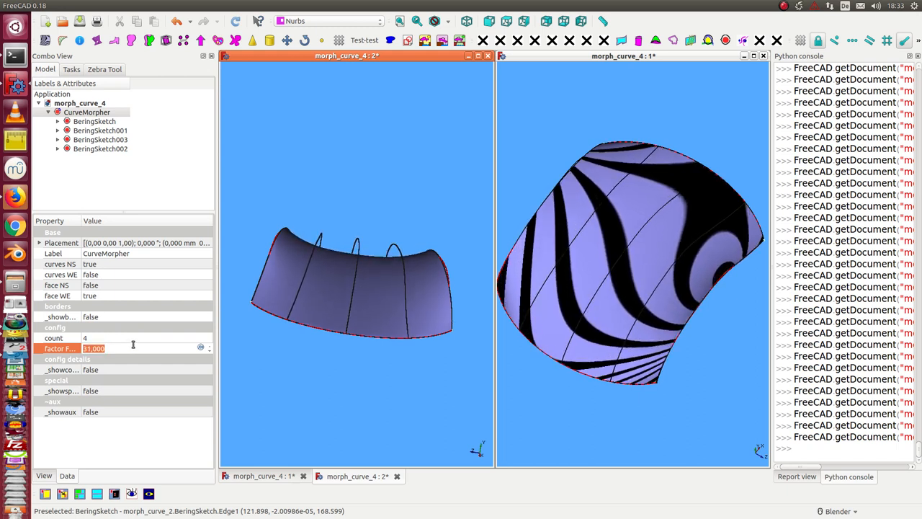
{"action": "type", "text": "35.000"}
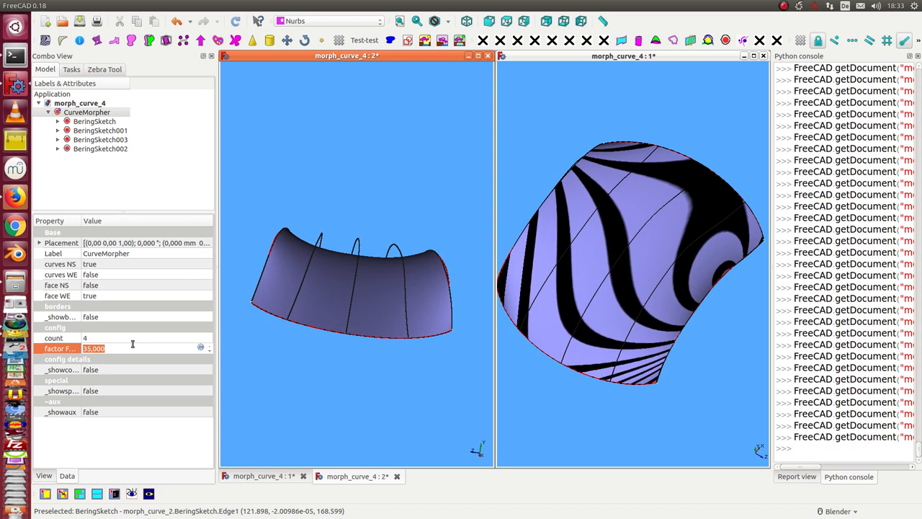
{"action": "type", "text": "23.000"}
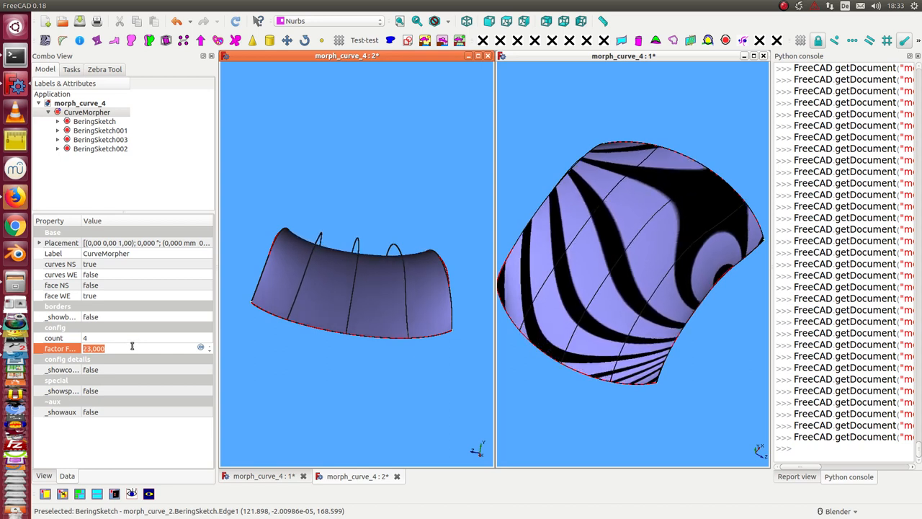
{"action": "type", "text": "8.000"}
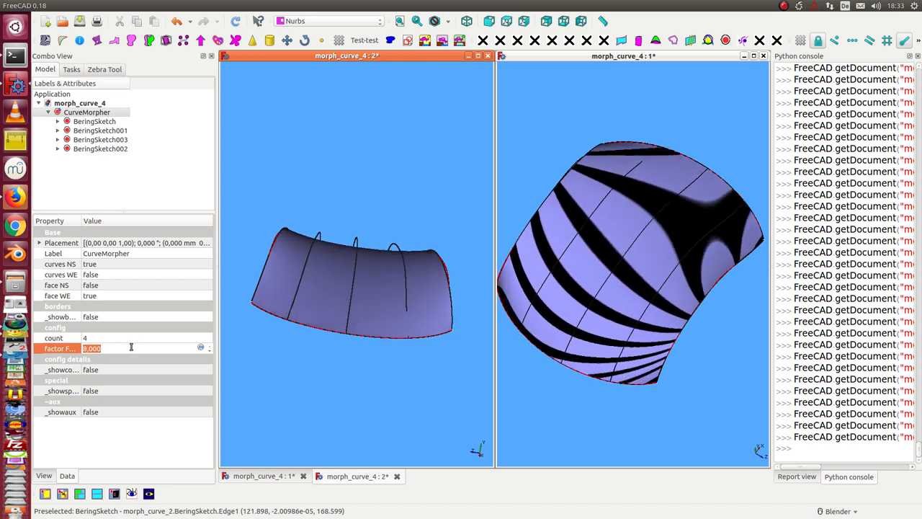
{"action": "type", "text": "-7.000"}
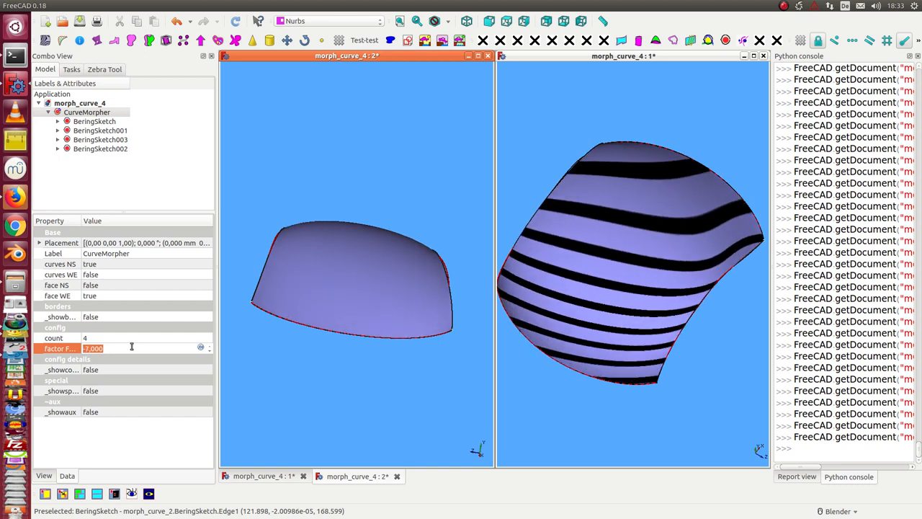
{"action": "type", "text": "-16.000"}
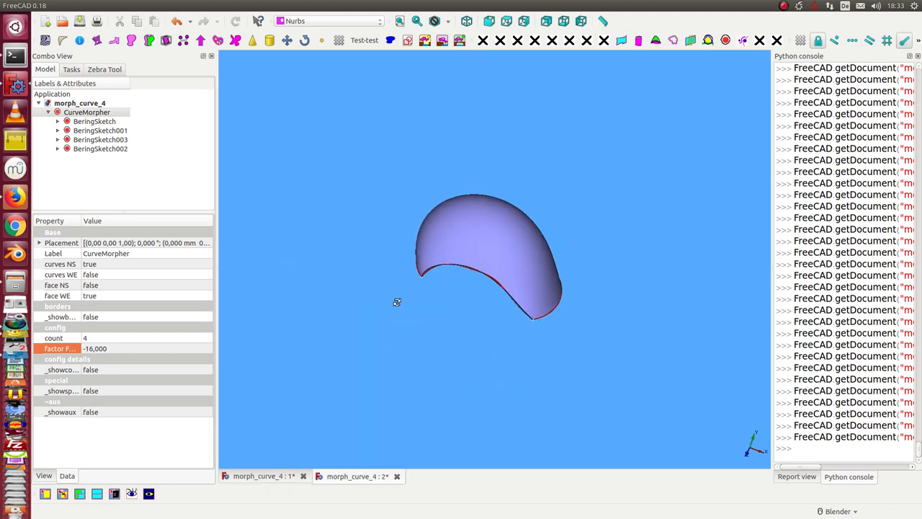
{"action": "mouse_move", "coordinate": [490, 260]}
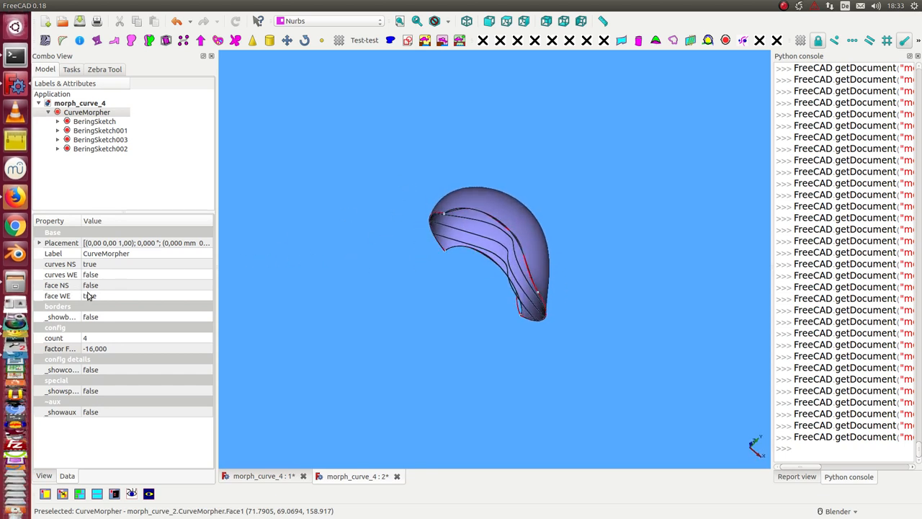
Hide the CurveMorpher's WE face and NS curves, leaving only the west–east ribs
{"action": "left_click", "coordinate": [89, 296]}
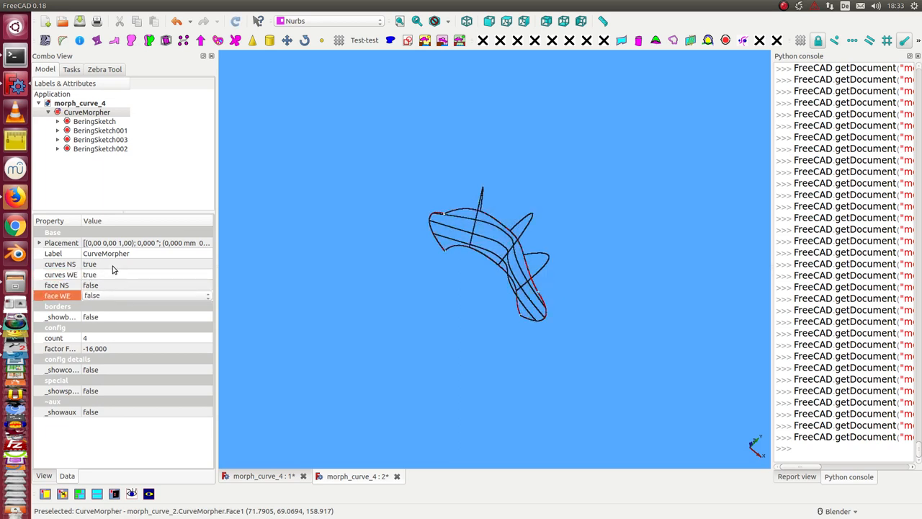
{"action": "left_click", "coordinate": [61, 264]}
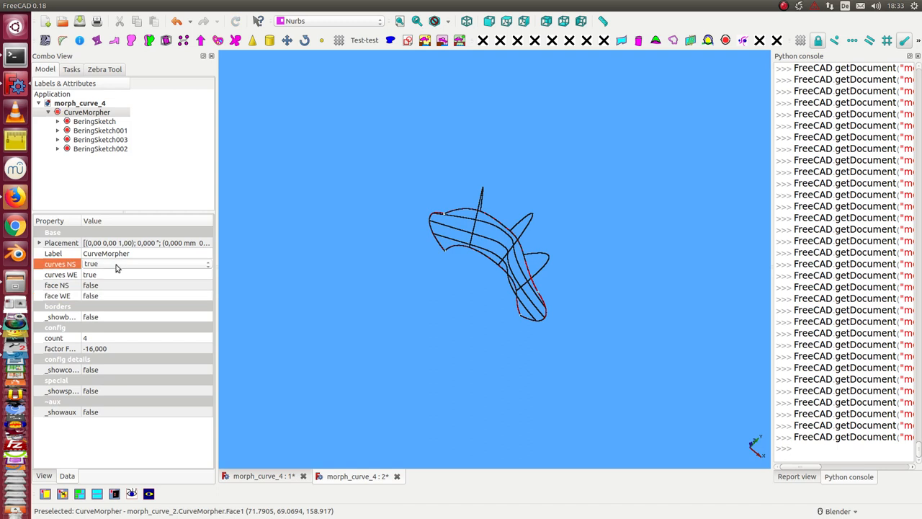
{"action": "left_click", "coordinate": [144, 262]}
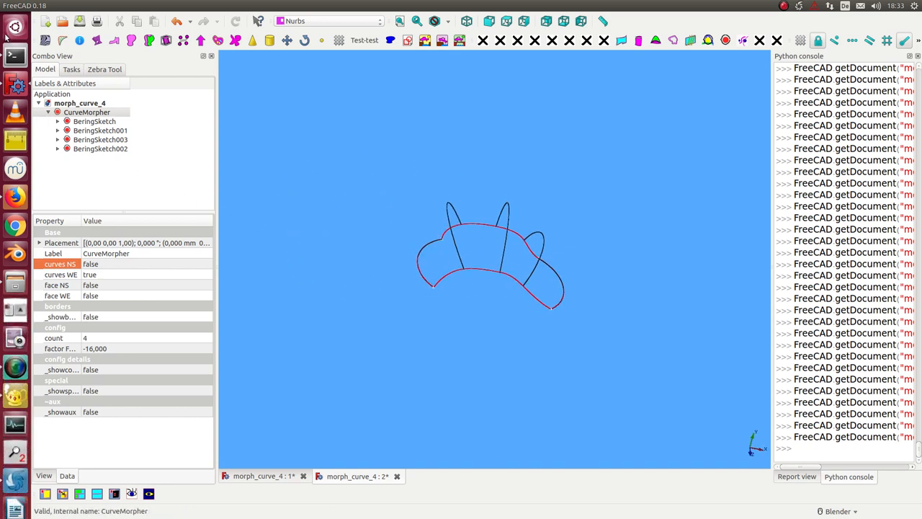
Flatten the CurveMorpher's morphed rib wires with Bezier > Flatten the wire
{"action": "left_click", "coordinate": [93, 121]}
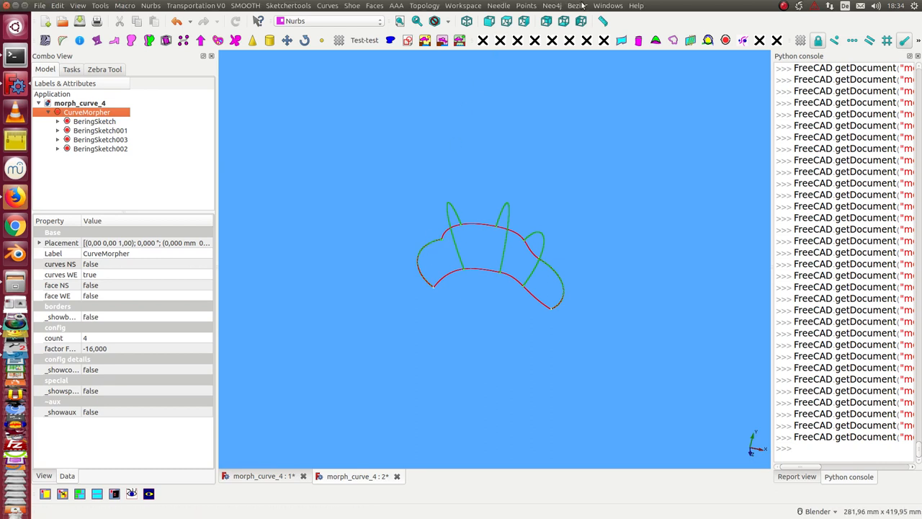
{"action": "left_click", "coordinate": [577, 5]}
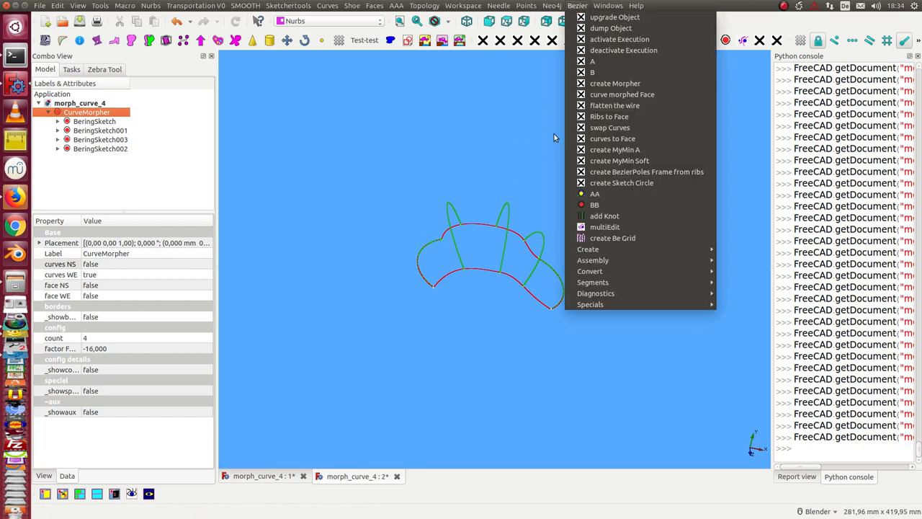
{"action": "mouse_move", "coordinate": [614, 105]}
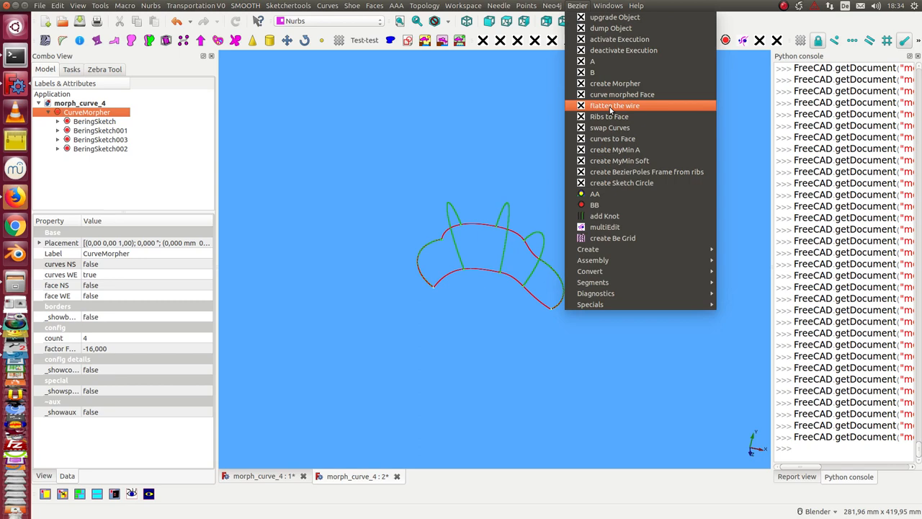
{"action": "left_click", "coordinate": [614, 105]}
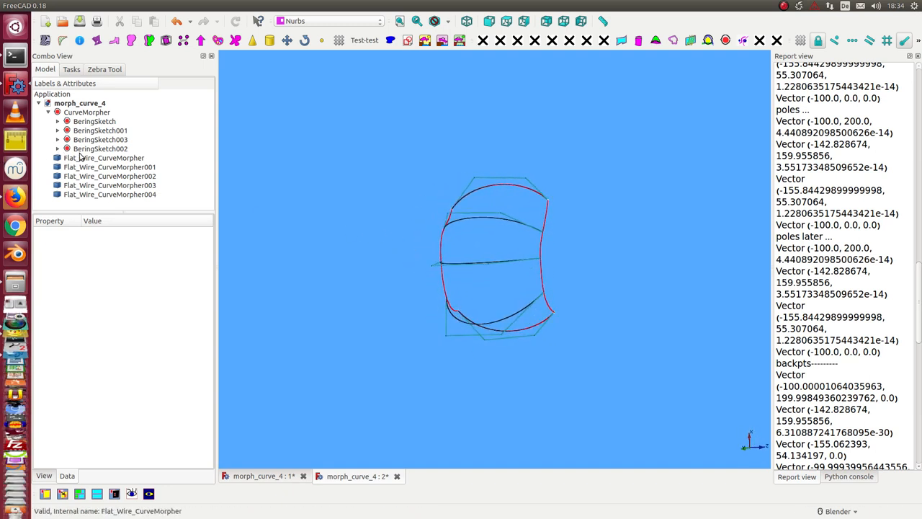
Convert the flattened wires into rib sketches BeringSketch004 to 008
{"action": "left_click", "coordinate": [103, 157]}
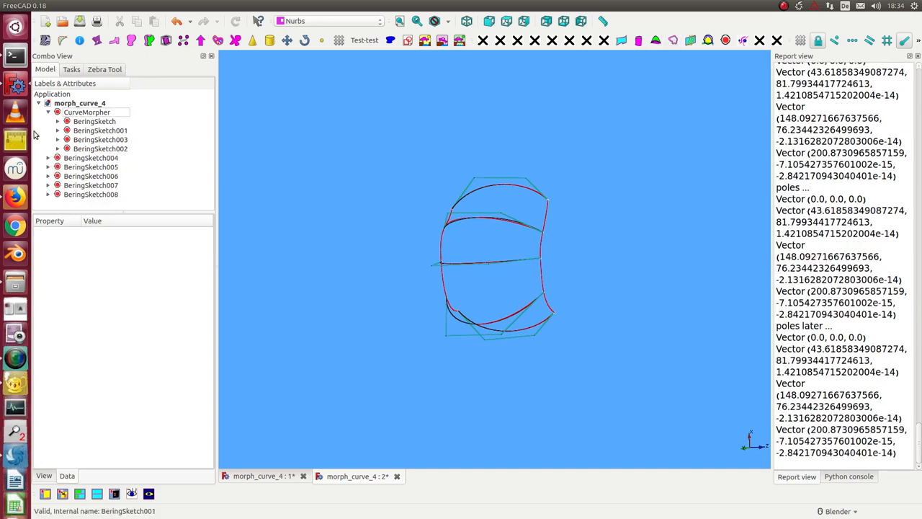
{"action": "left_click", "coordinate": [112, 168]}
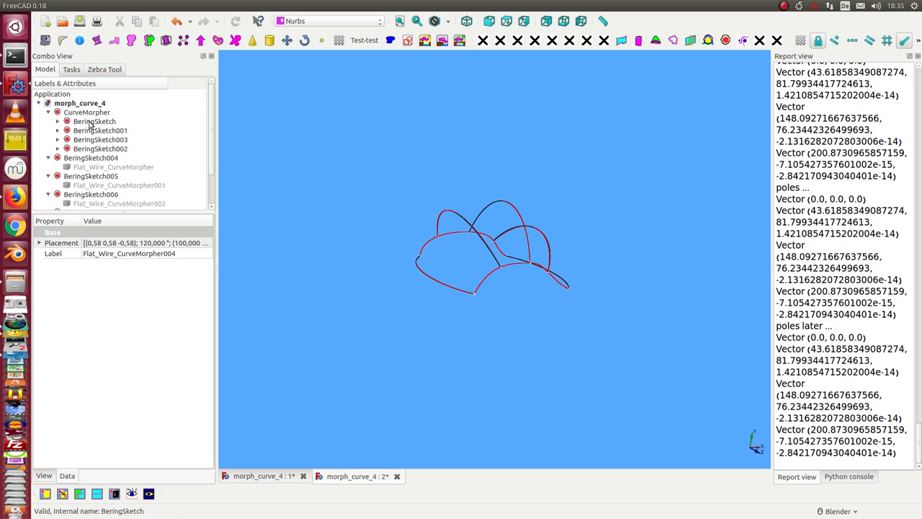
Loft a surface through the rib sketches BeringSketch004–008
{"action": "left_click", "coordinate": [101, 138]}
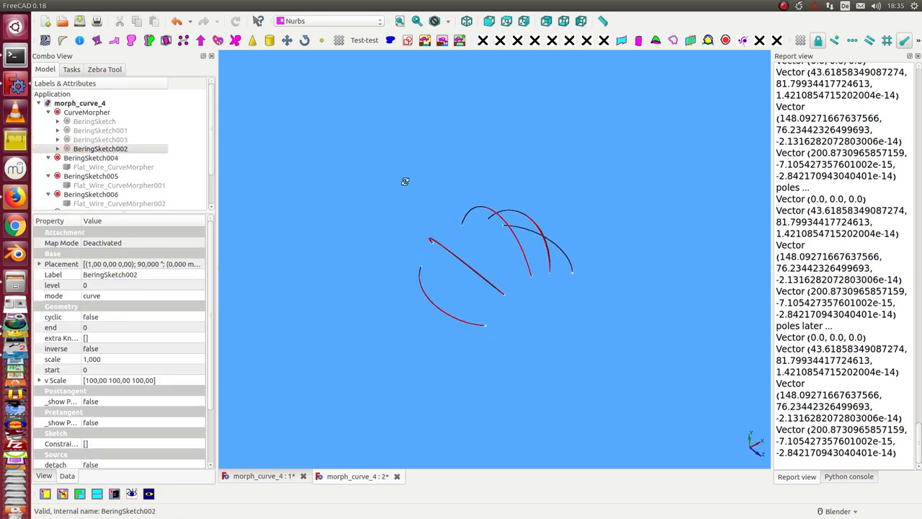
{"action": "left_click", "coordinate": [87, 113]}
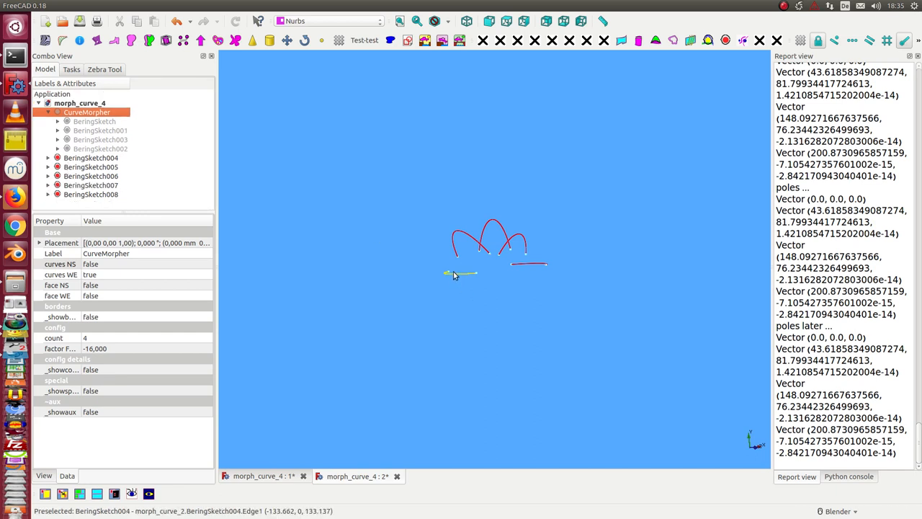
{"action": "left_click", "coordinate": [91, 157]}
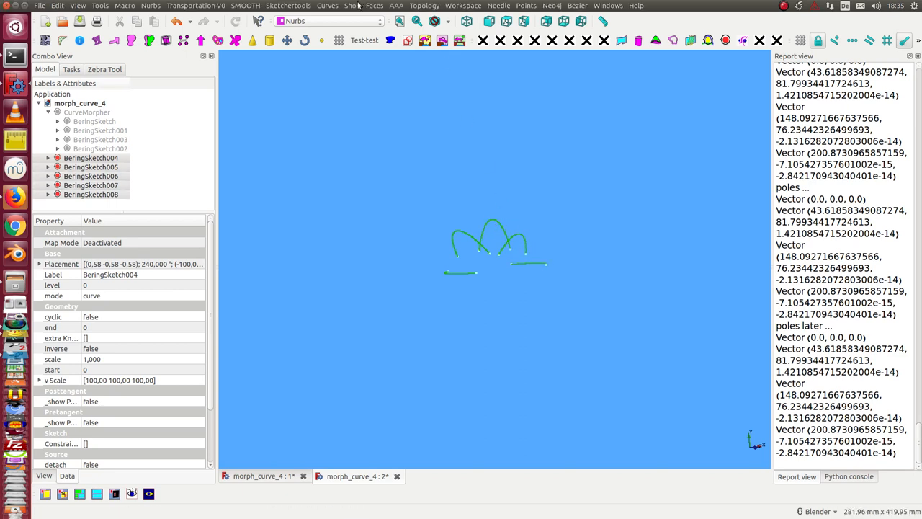
{"action": "left_click", "coordinate": [375, 6]}
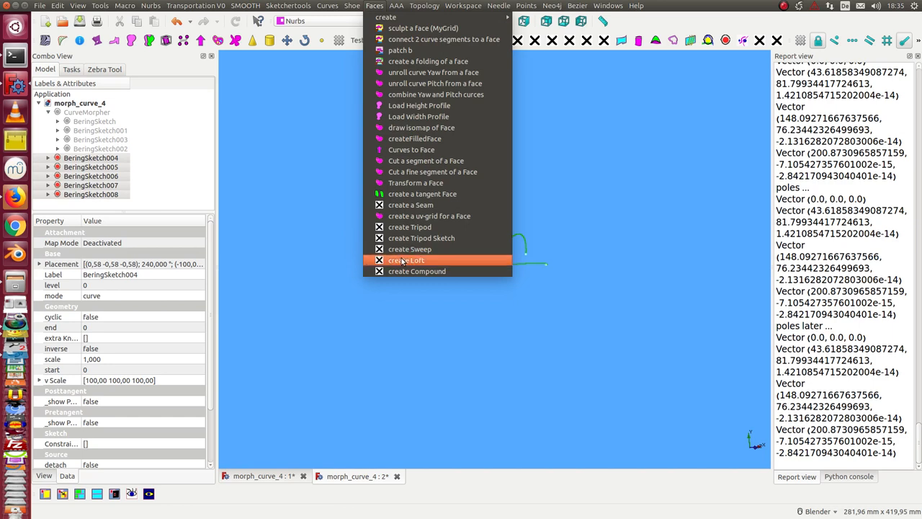
{"action": "left_click", "coordinate": [406, 259]}
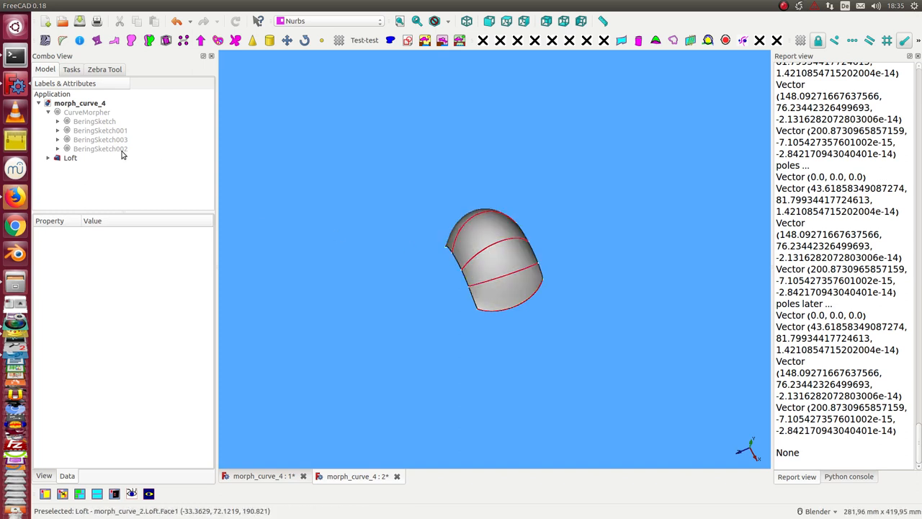
Set BeringSketch006 inside the Loft to detach from its source curve
{"action": "left_click", "coordinate": [48, 157]}
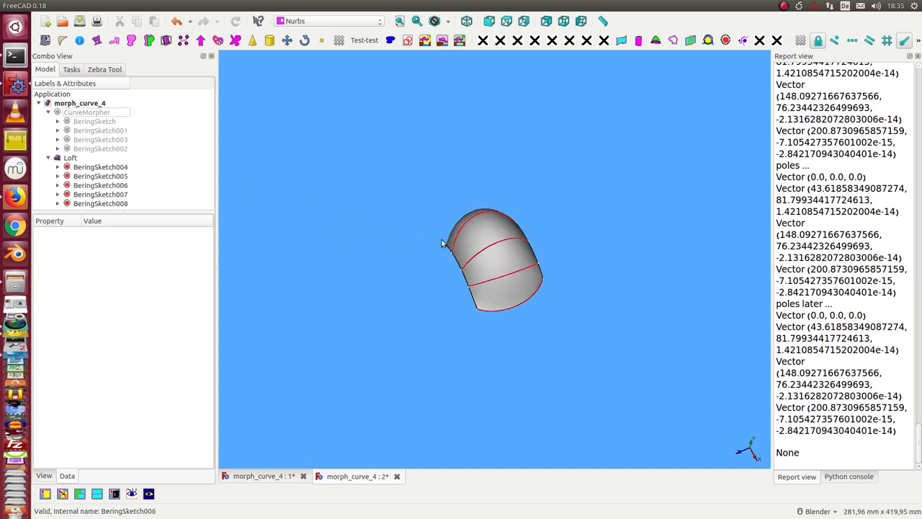
{"action": "left_click", "coordinate": [101, 185]}
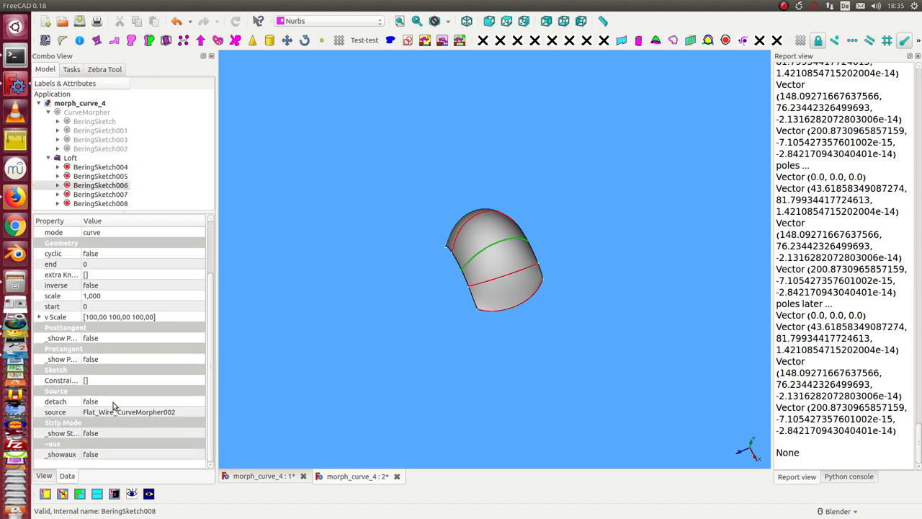
{"action": "mouse_move", "coordinate": [150, 418]}
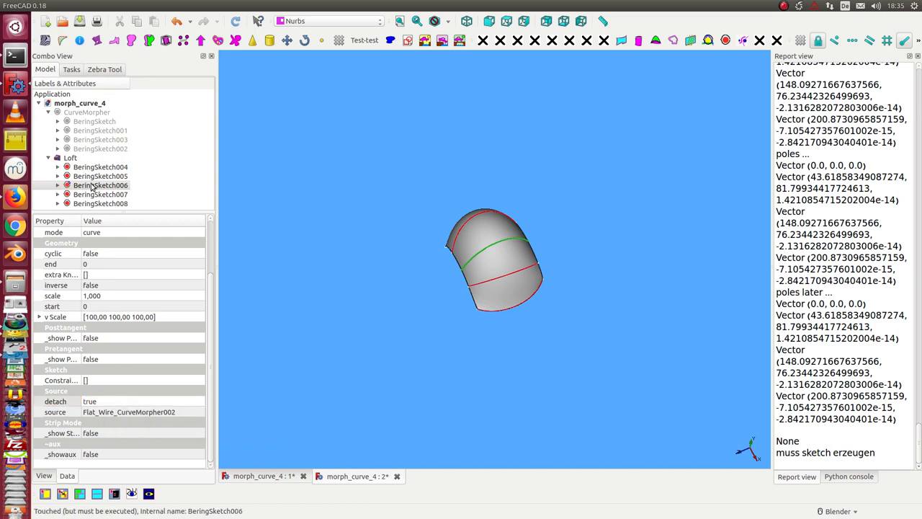
Reshape rib BeringSketch006 by moving a control pole in the Sketcher
{"action": "double_click", "coordinate": [101, 184]}
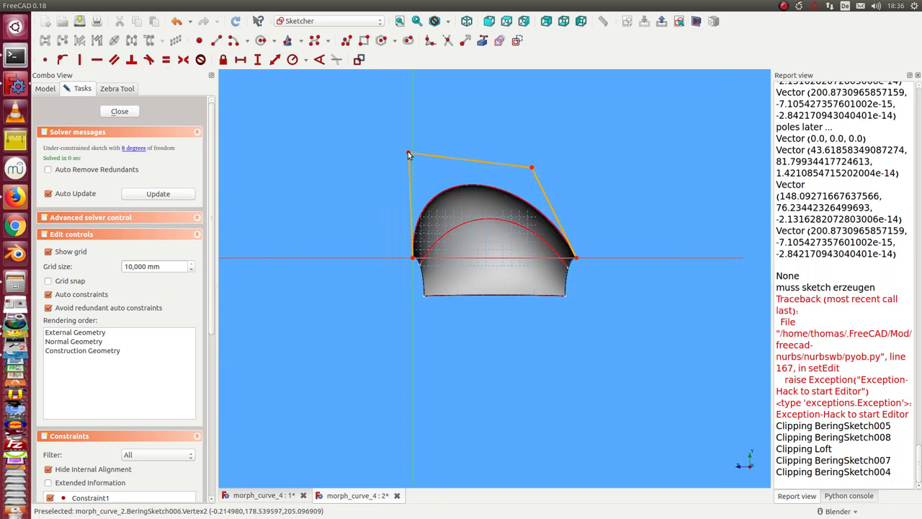
{"action": "mouse_move", "coordinate": [532, 170]}
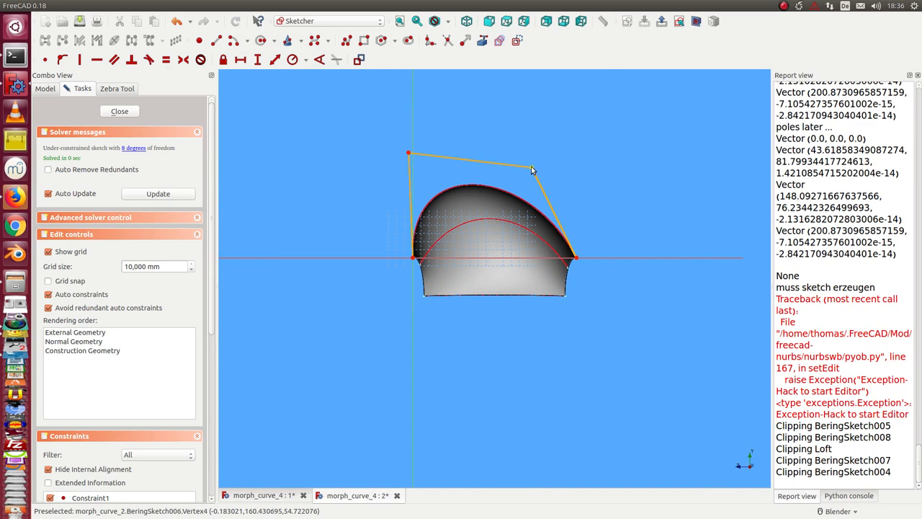
{"action": "left_click_drag", "start_coordinate": [530, 170], "coordinate": [602, 149]}
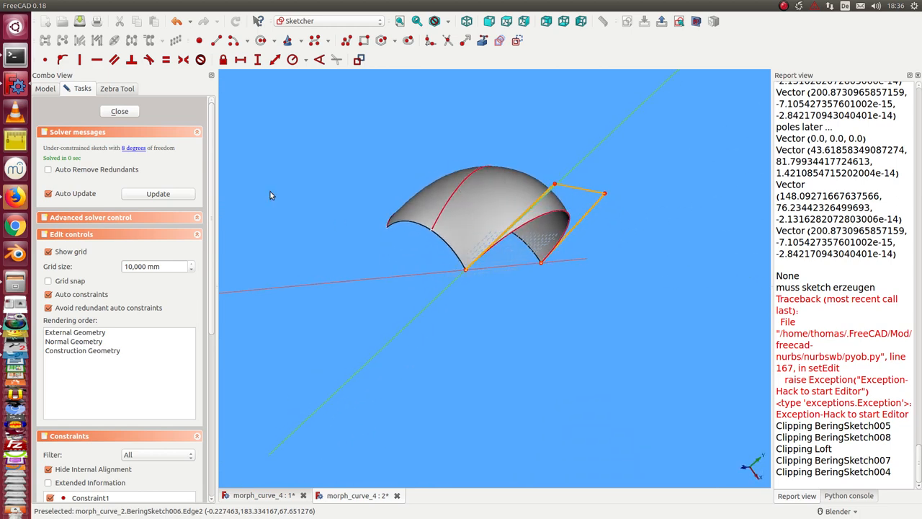
{"action": "left_click", "coordinate": [120, 111]}
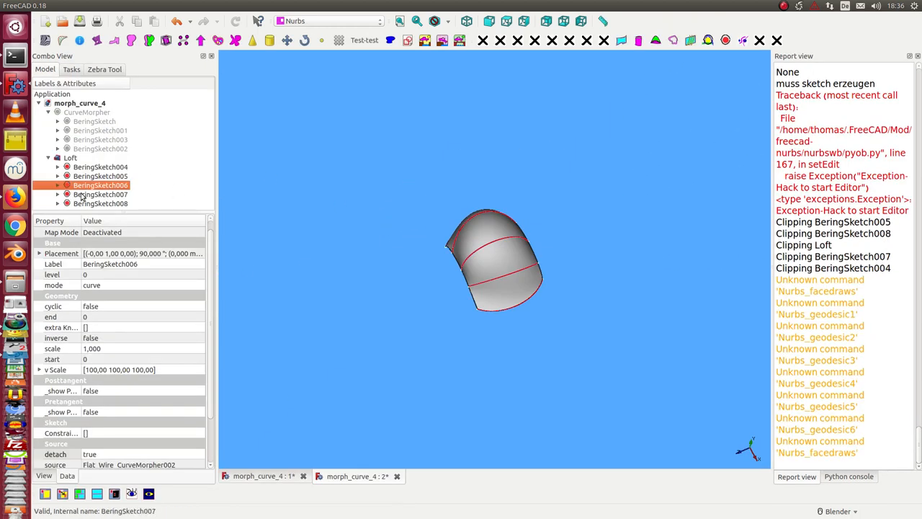
Detach BeringSketch007 from its source curve and edit it in the Sketcher
{"action": "left_click", "coordinate": [101, 193]}
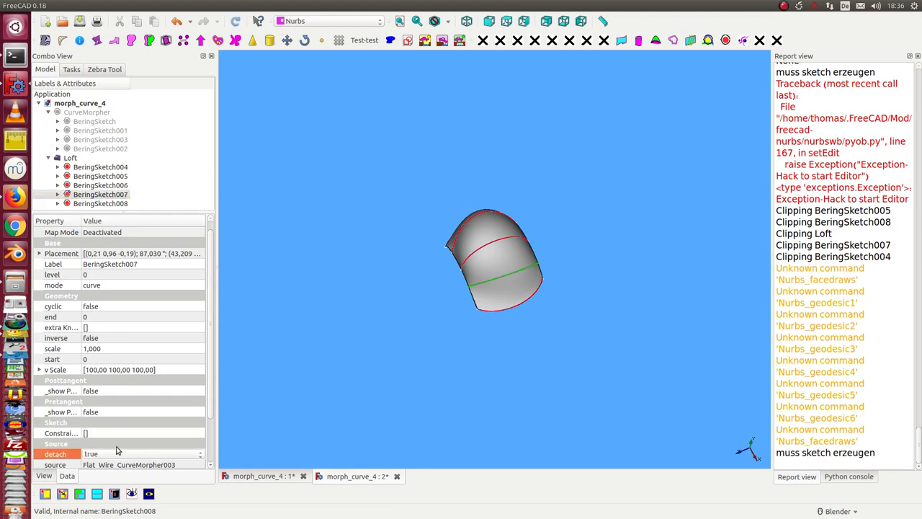
{"action": "left_click", "coordinate": [101, 193]}
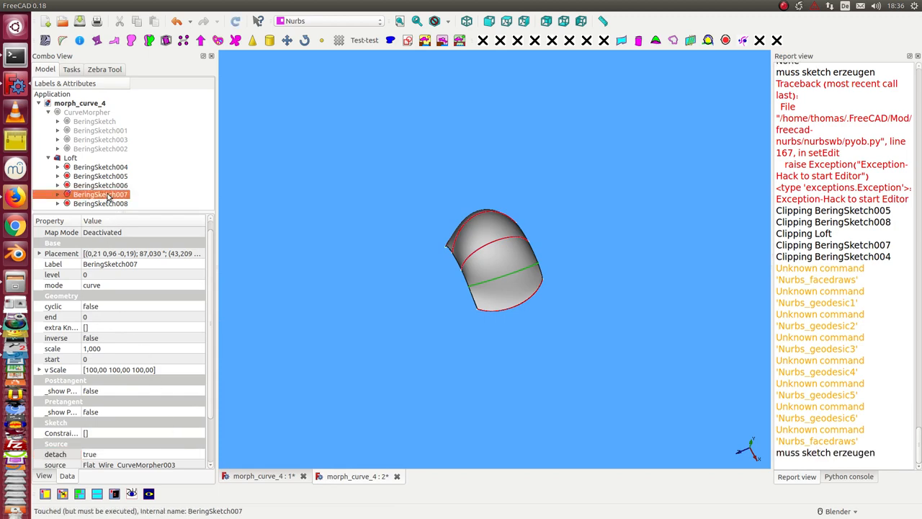
{"action": "double_click", "coordinate": [101, 193]}
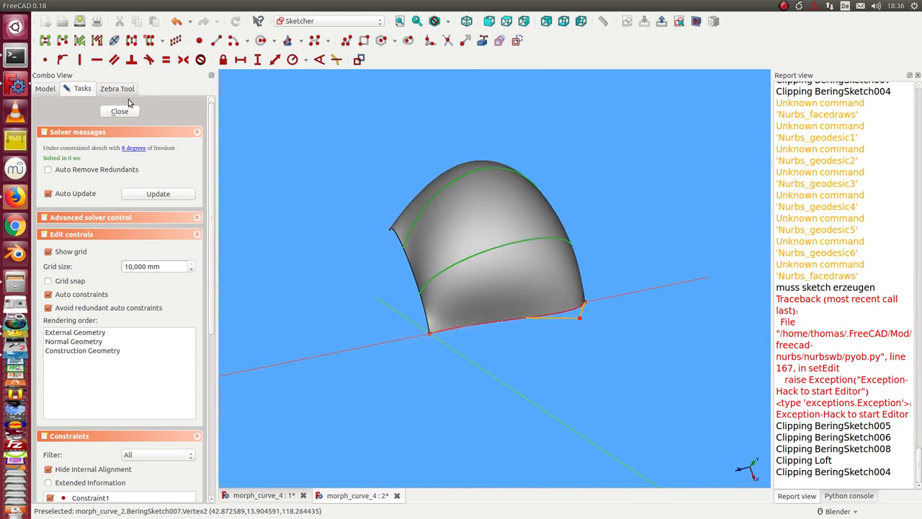
{"action": "left_click", "coordinate": [118, 111]}
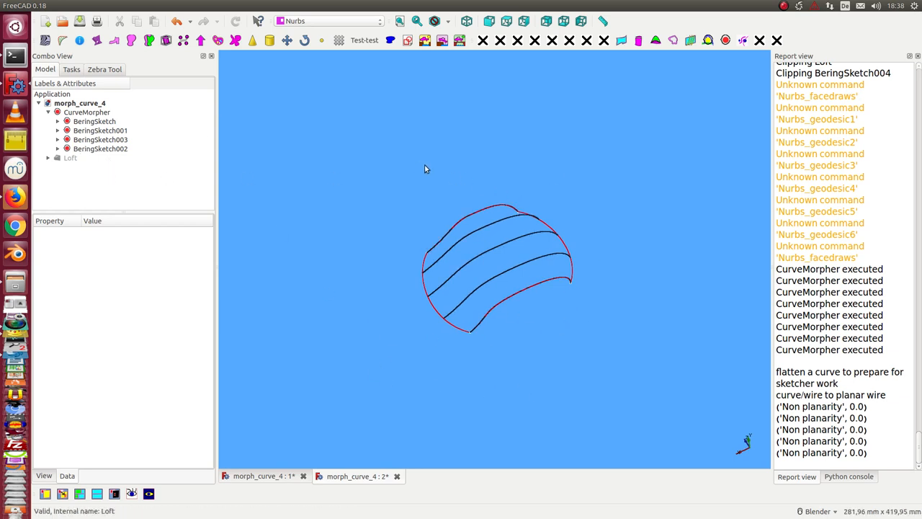
Raise the CurveMorpher rib count and flatten the ribs into sketches BeringSketch009–016
{"action": "left_click", "coordinate": [86, 112]}
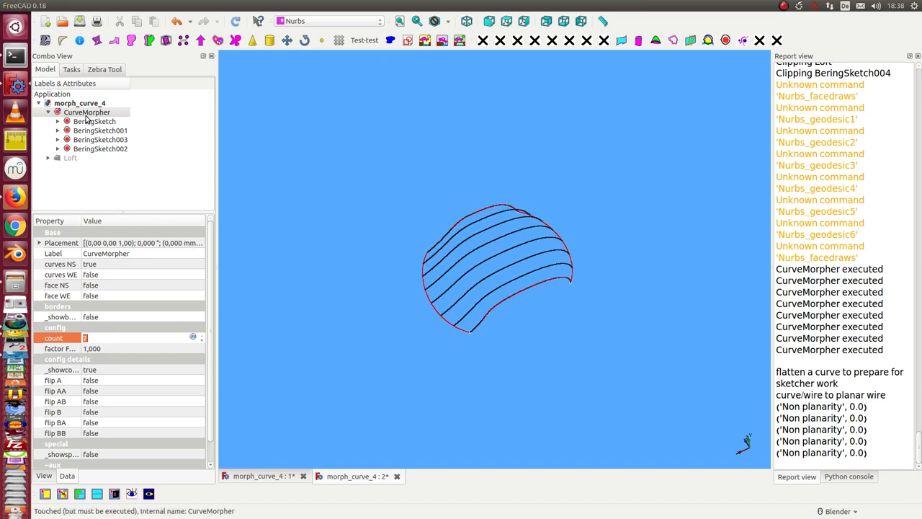
{"action": "left_click", "coordinate": [86, 112]}
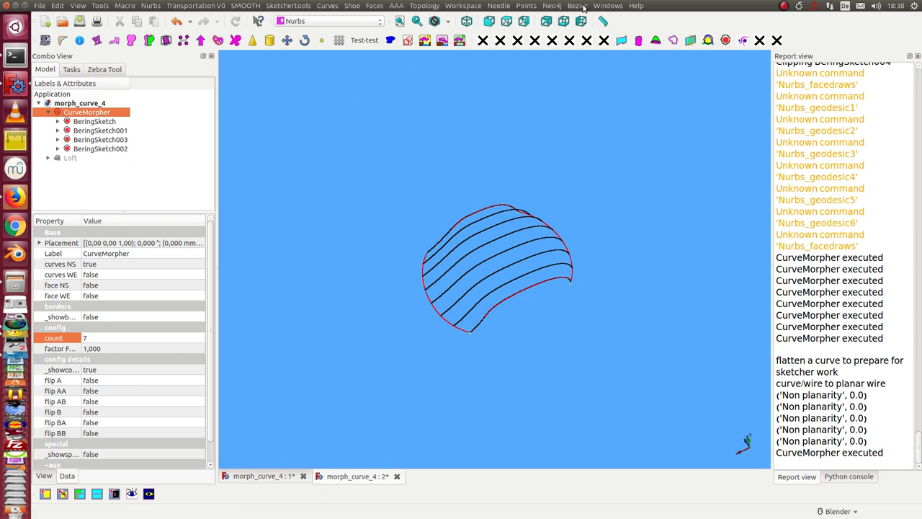
{"action": "left_click", "coordinate": [577, 5]}
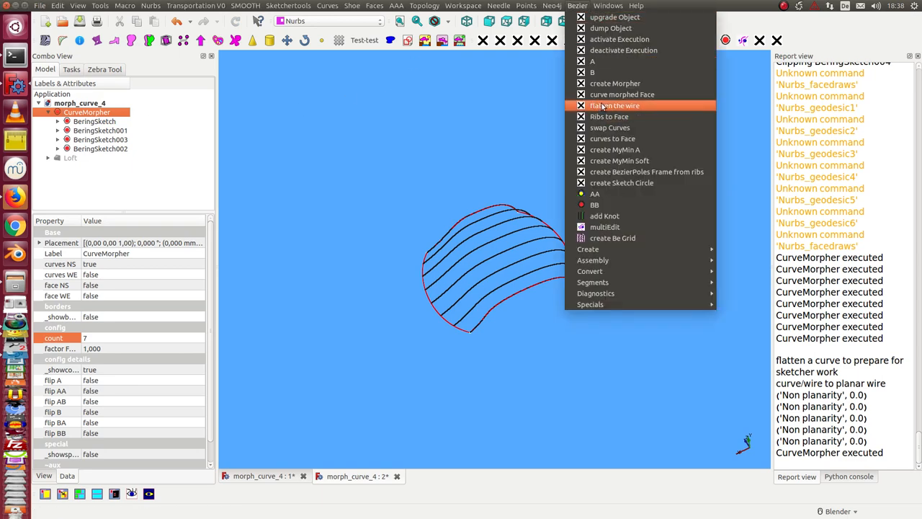
{"action": "left_click", "coordinate": [615, 105]}
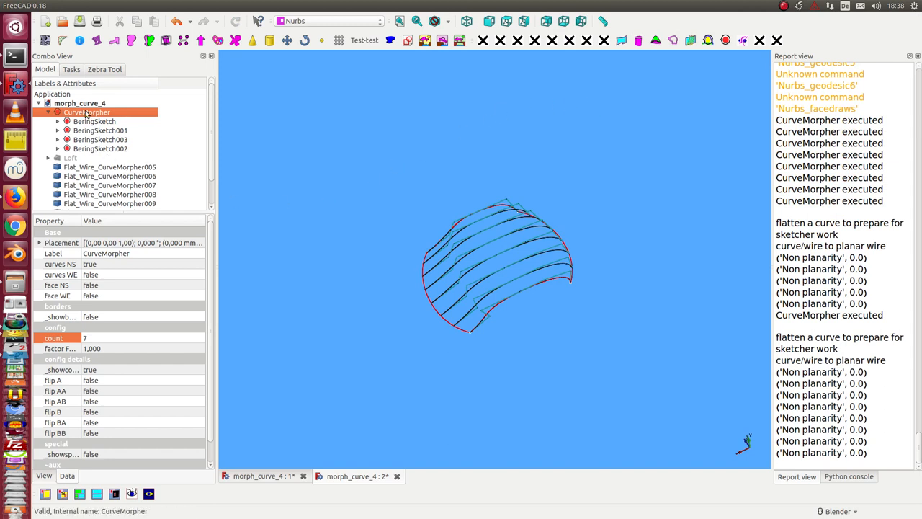
{"action": "left_click", "coordinate": [110, 167]}
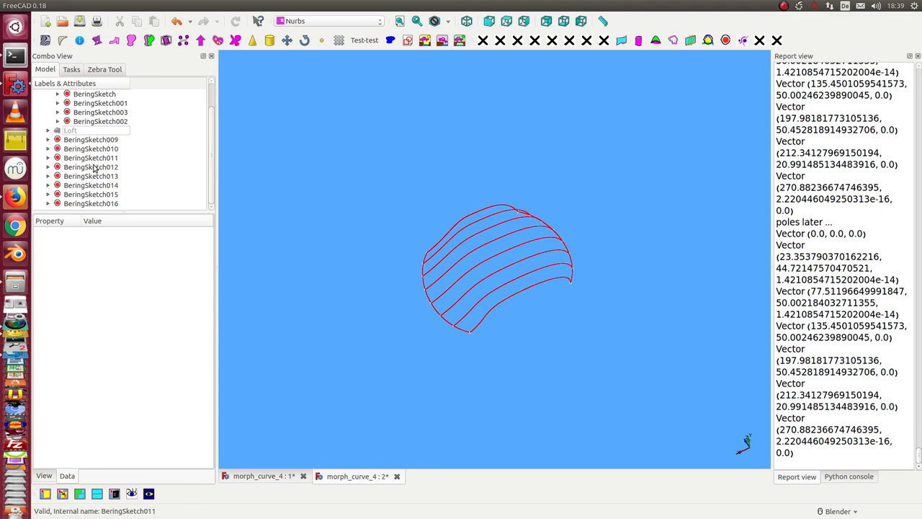
Loft a new surface Loft001 through BeringSketch009–016
{"action": "left_click", "coordinate": [90, 138]}
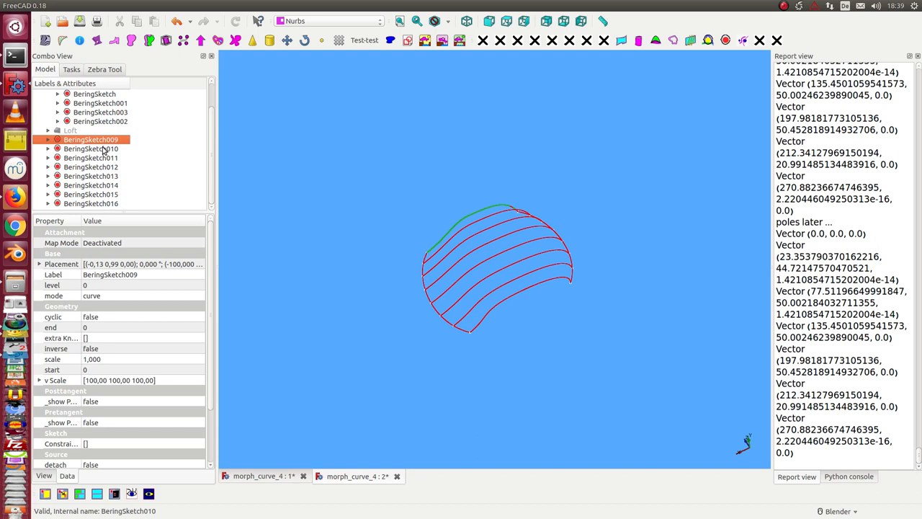
{"action": "left_click", "coordinate": [91, 167]}
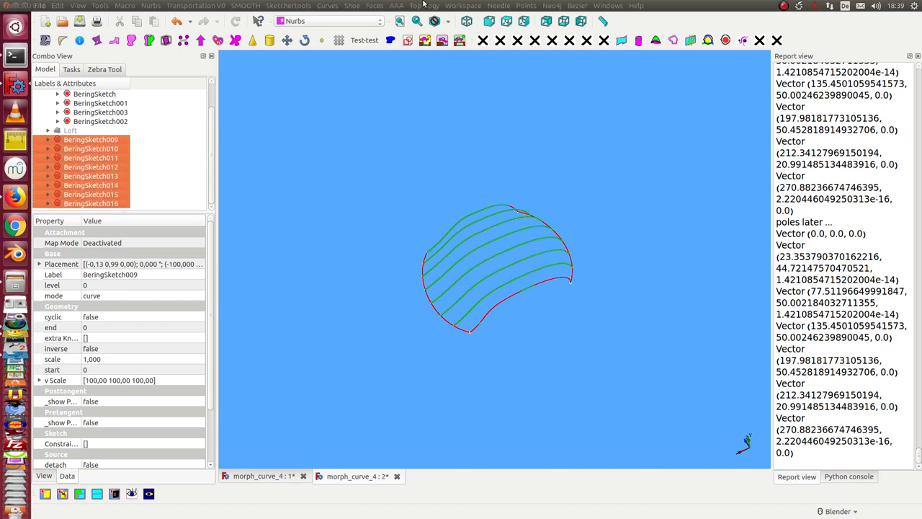
{"action": "left_click", "coordinate": [375, 6]}
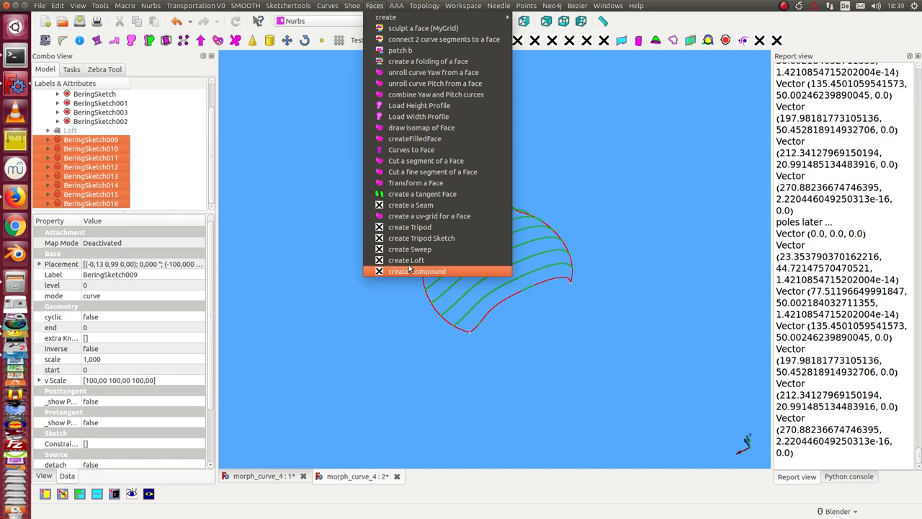
{"action": "left_click", "coordinate": [407, 260]}
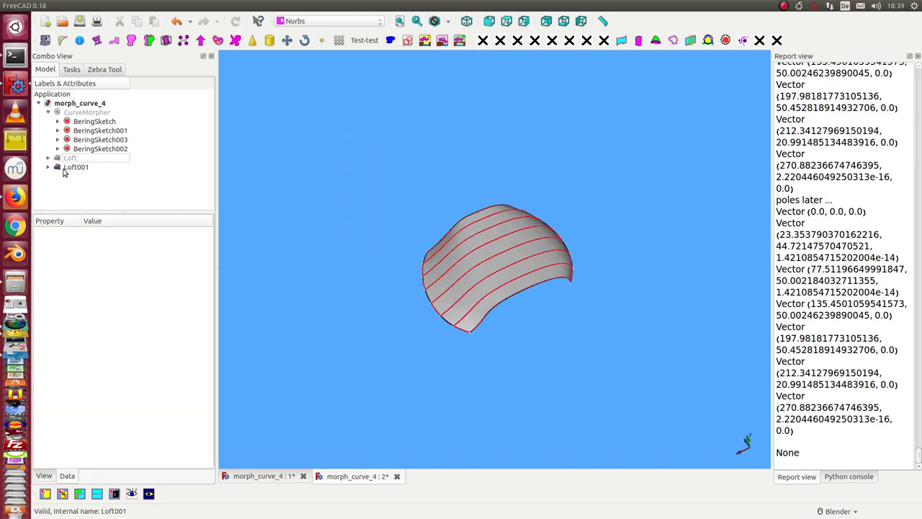
Detach and reshape BeringSketch013 in the Sketcher to give Loft001 a bump
{"action": "left_click", "coordinate": [101, 176]}
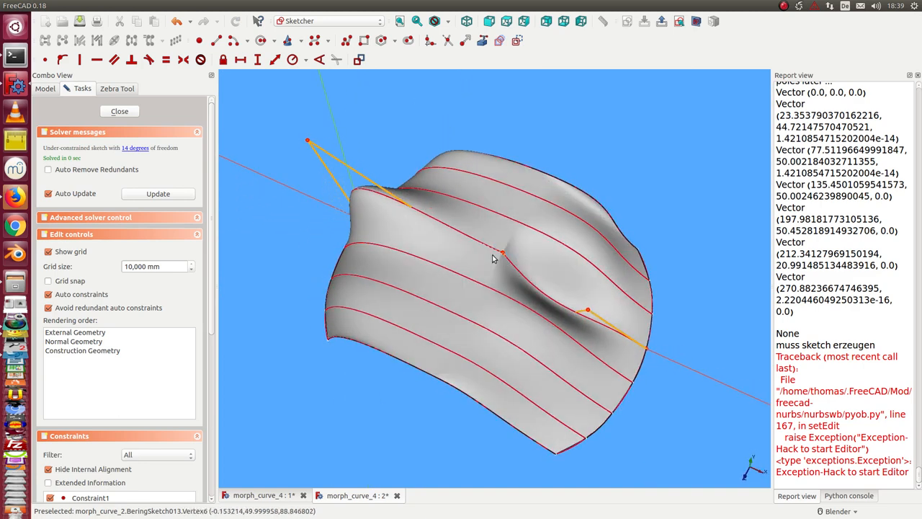
{"action": "mouse_move", "coordinate": [475, 250]}
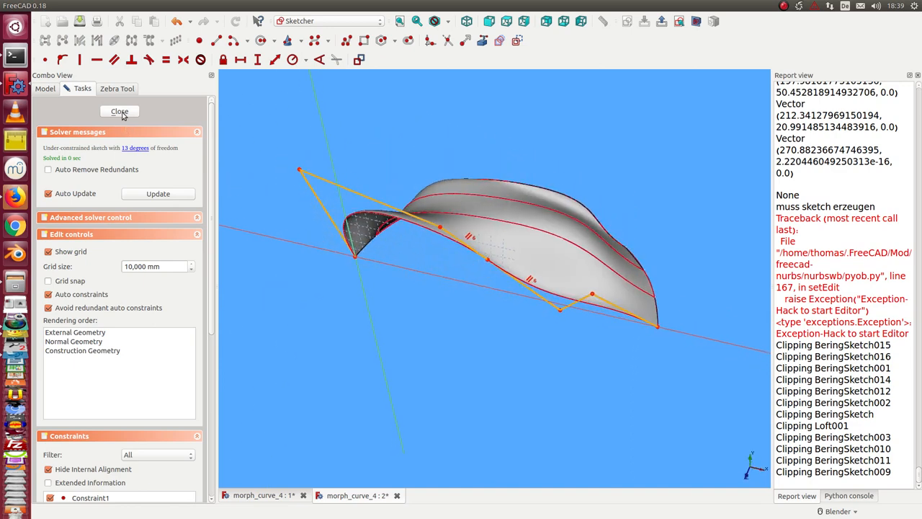
{"action": "left_click", "coordinate": [120, 112]}
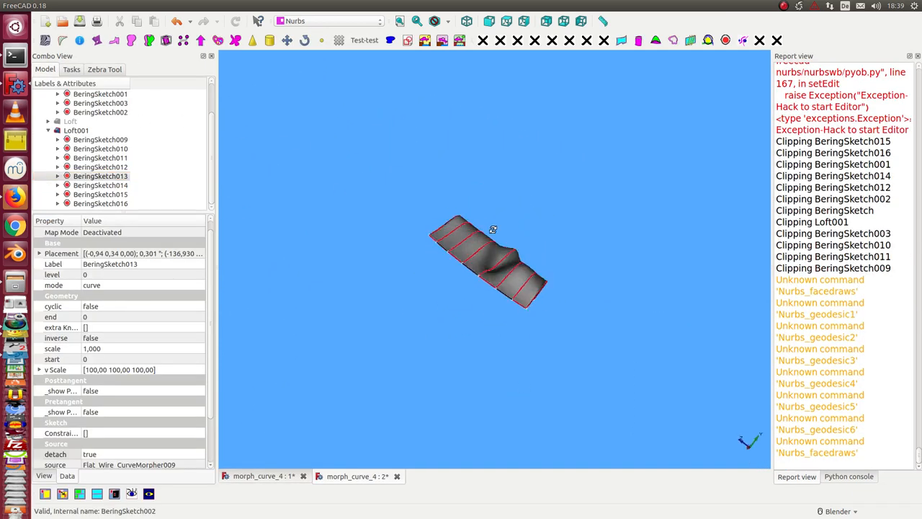